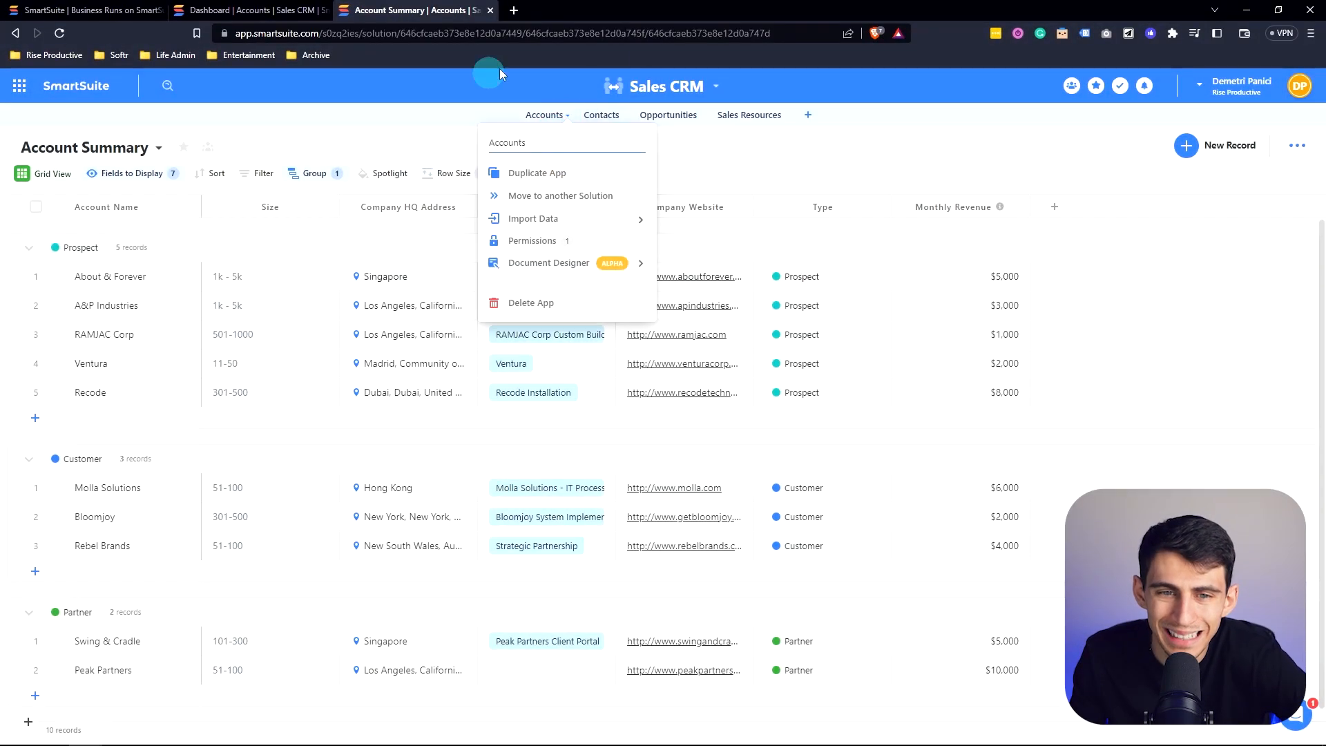
- Tour the Contacts and Opportunities apps, then open the Accounts app's Document Designer options
{"action": "left_click", "coordinate": [600, 114]}
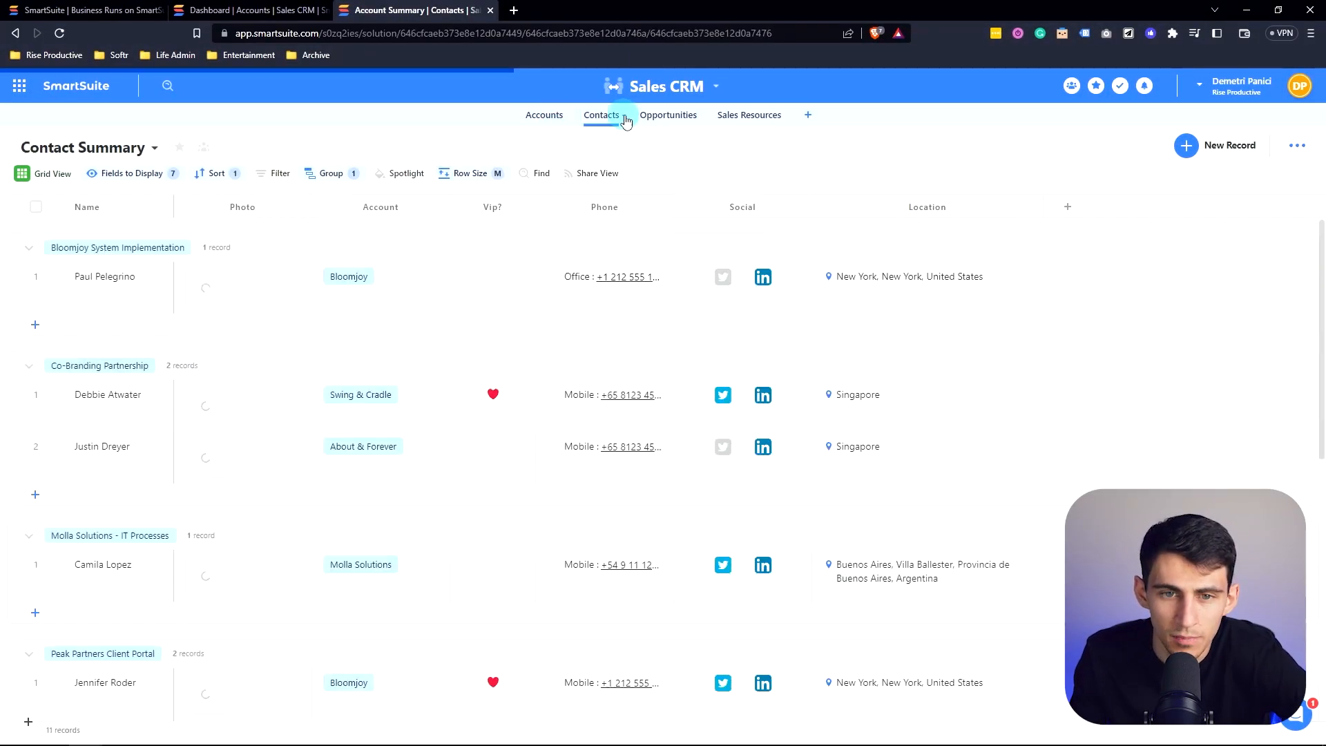
{"action": "left_click", "coordinate": [668, 118]}
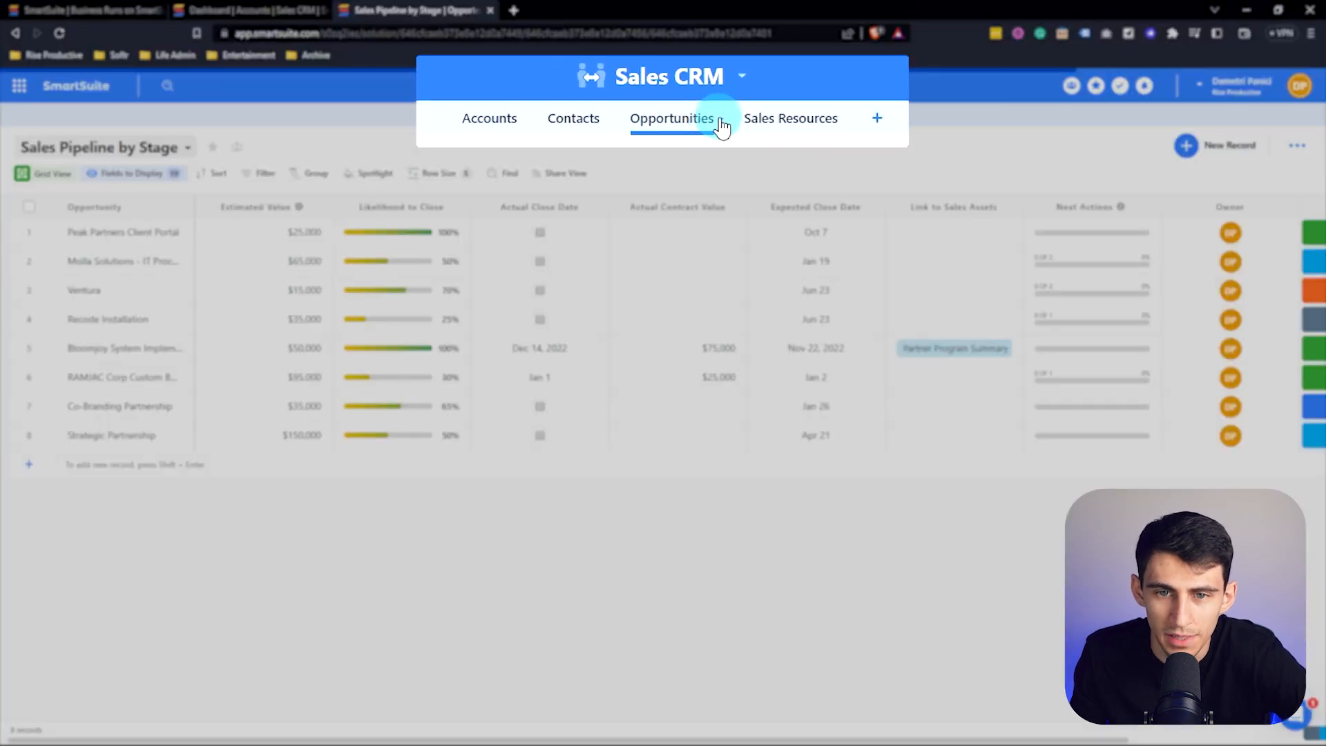
{"action": "left_click", "coordinate": [489, 117]}
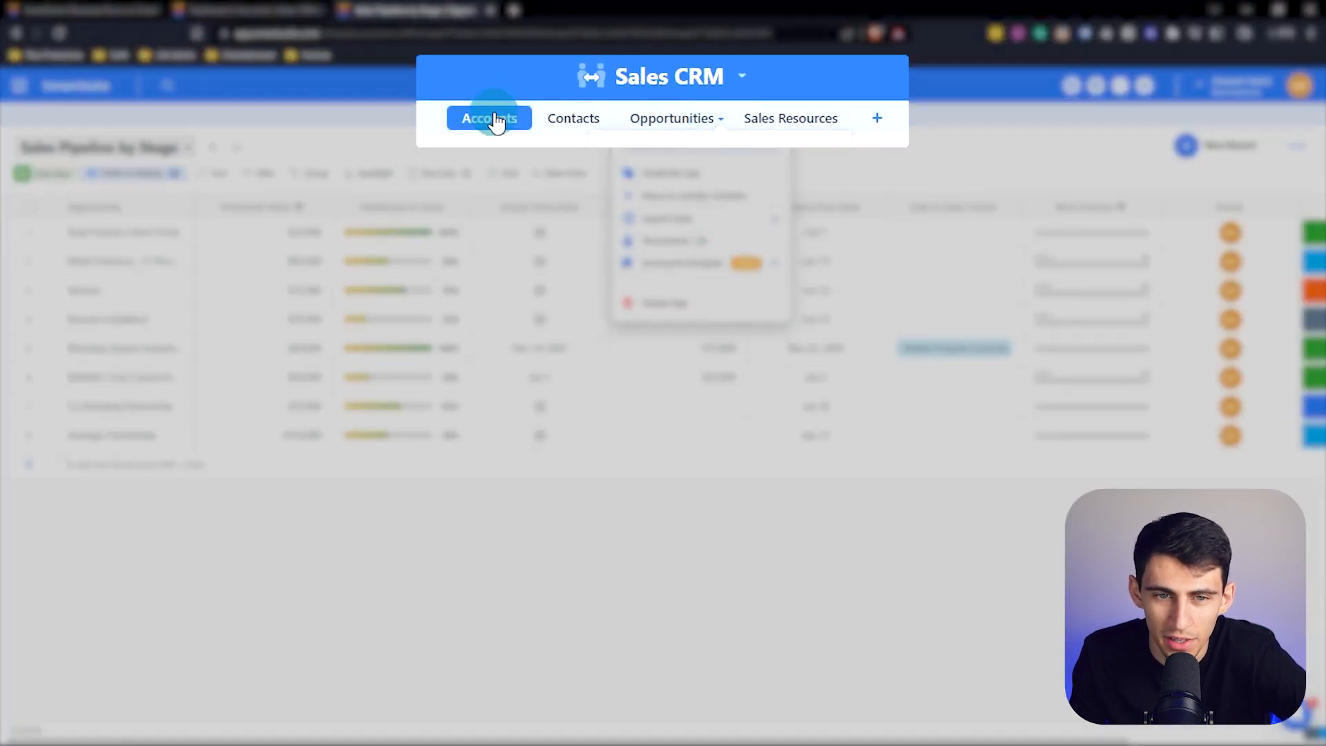
{"action": "left_click", "coordinate": [572, 117]}
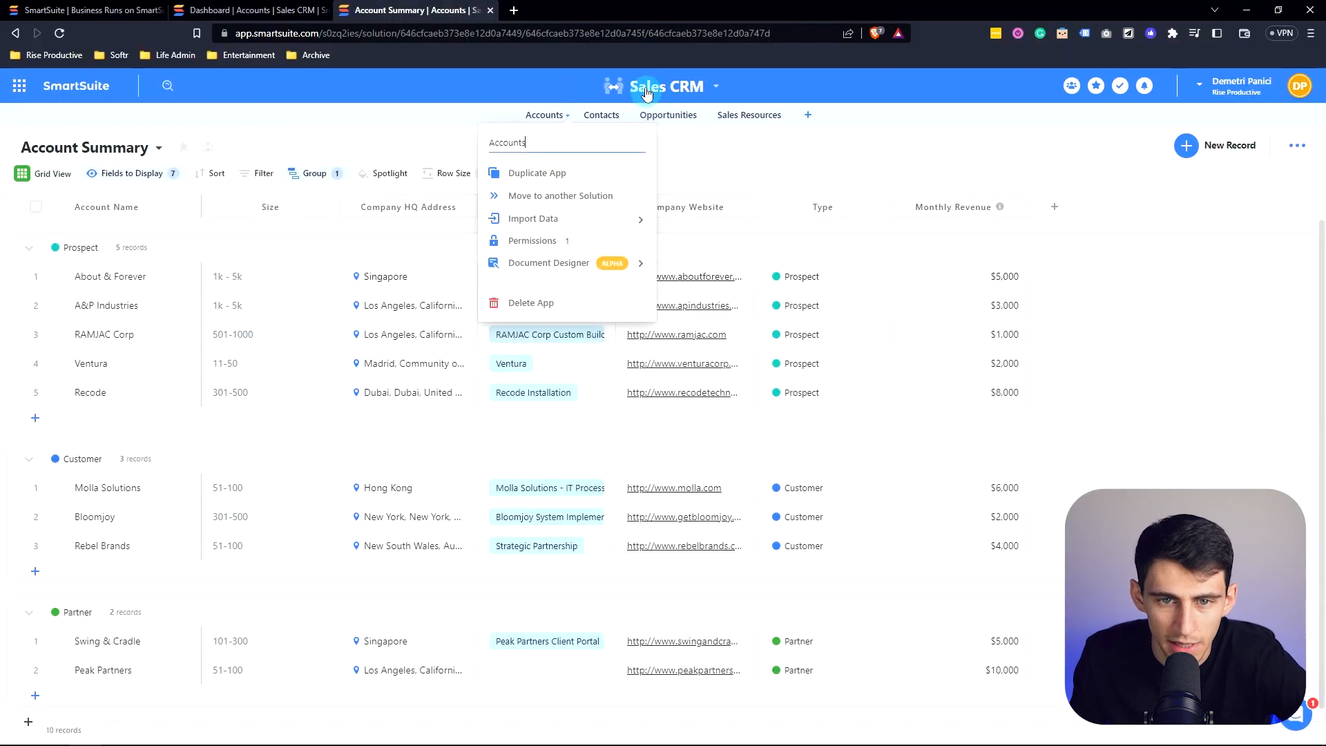
{"action": "mouse_move", "coordinate": [548, 264]}
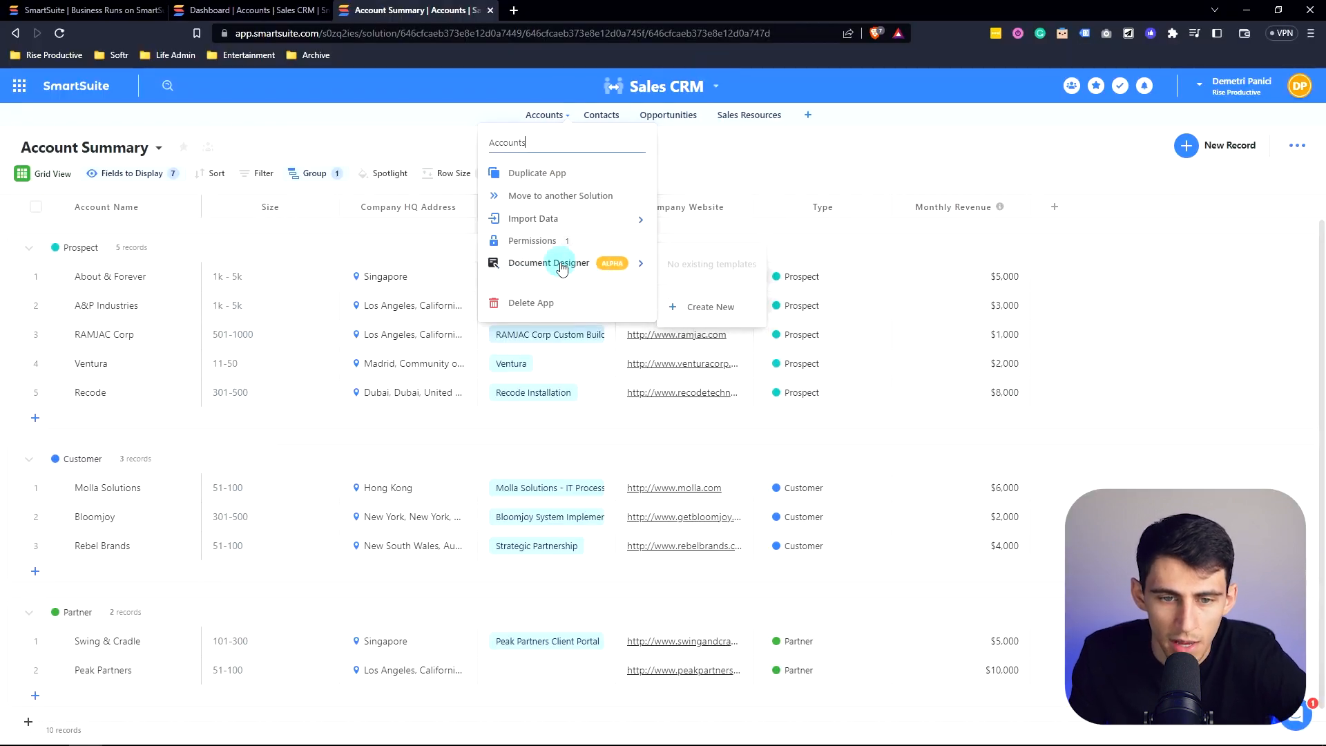
{"action": "mouse_move", "coordinate": [717, 312]}
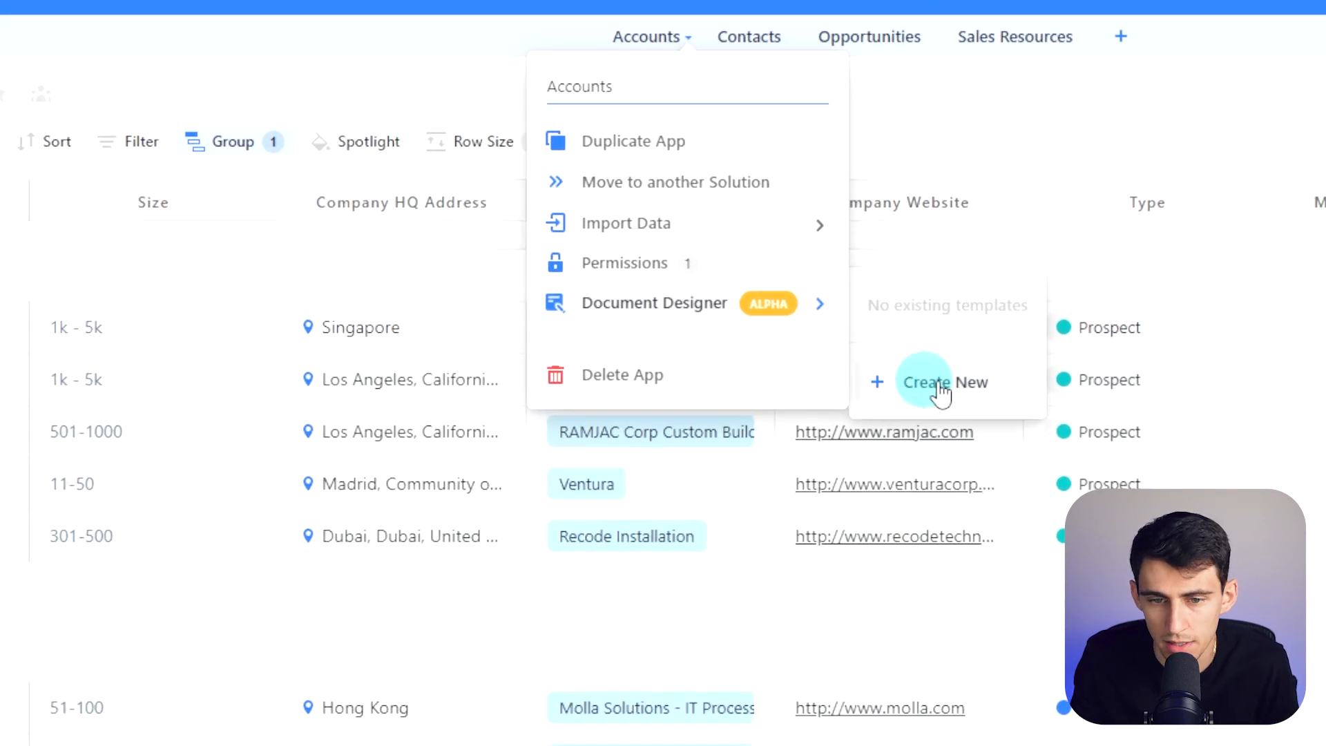
- Create a new blank Document Designer document for Accounts, showing the Fields panel
{"action": "left_click", "coordinate": [945, 382]}
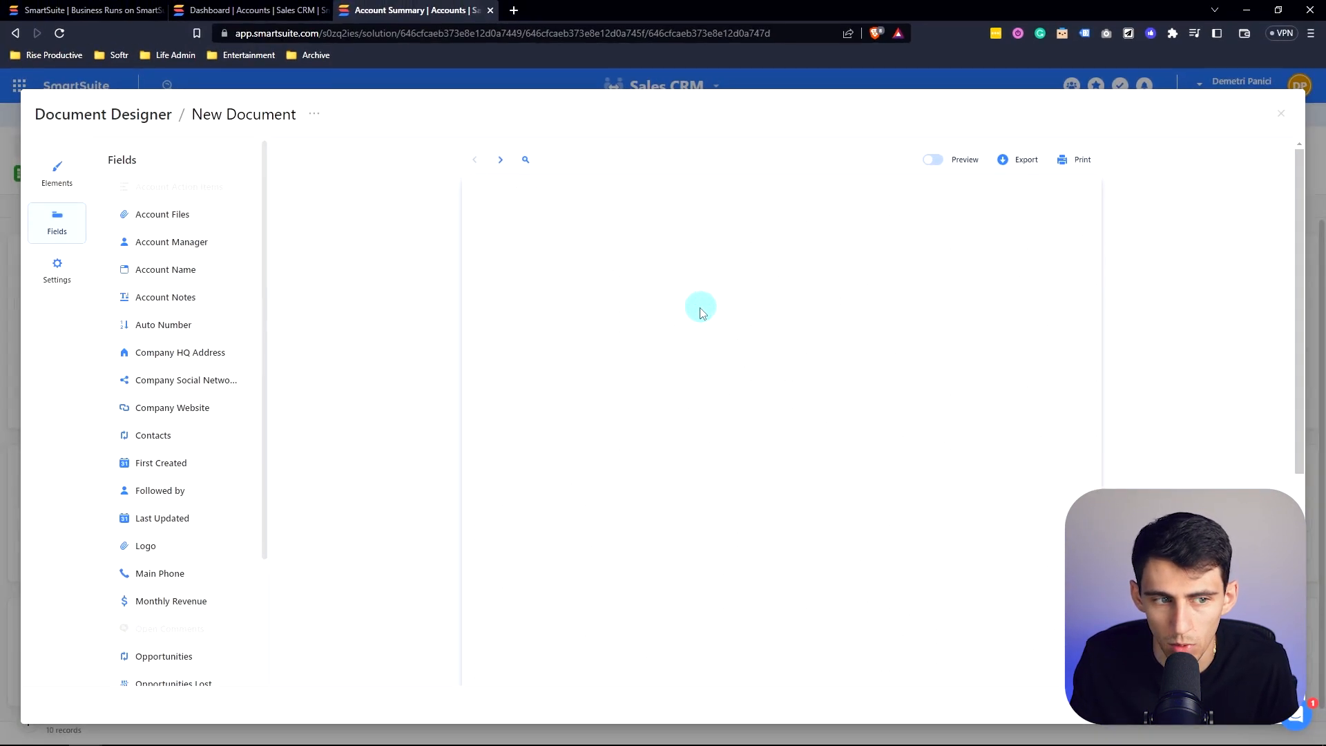
{"action": "mouse_move", "coordinate": [636, 147]}
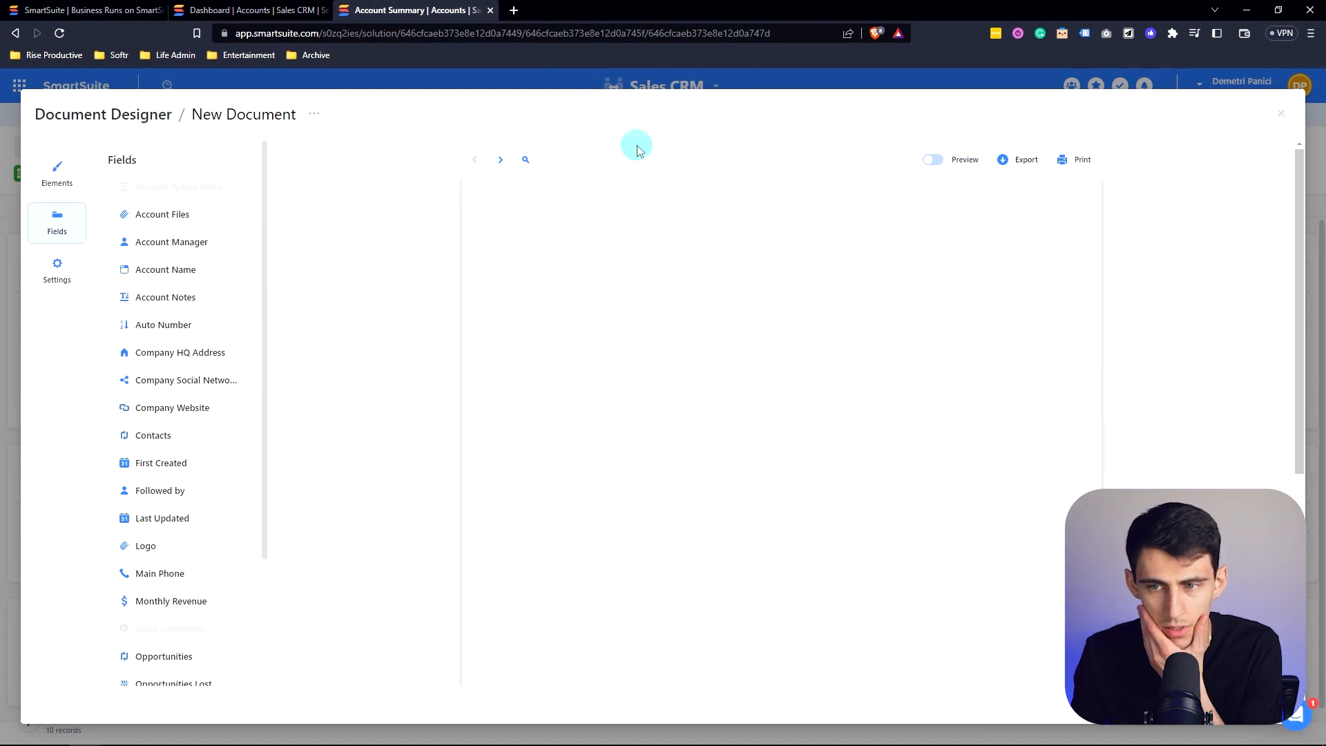
{"action": "mouse_move", "coordinate": [633, 163]}
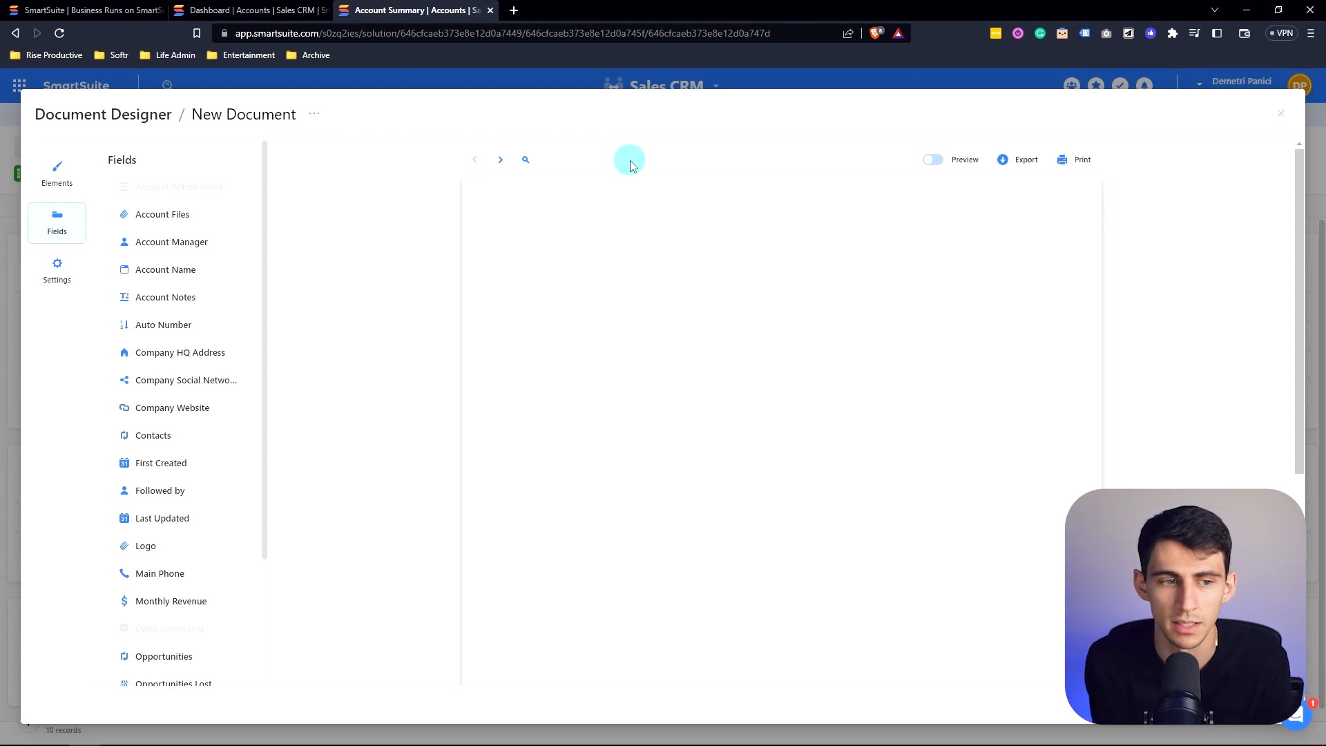
{"action": "mouse_move", "coordinate": [947, 320]}
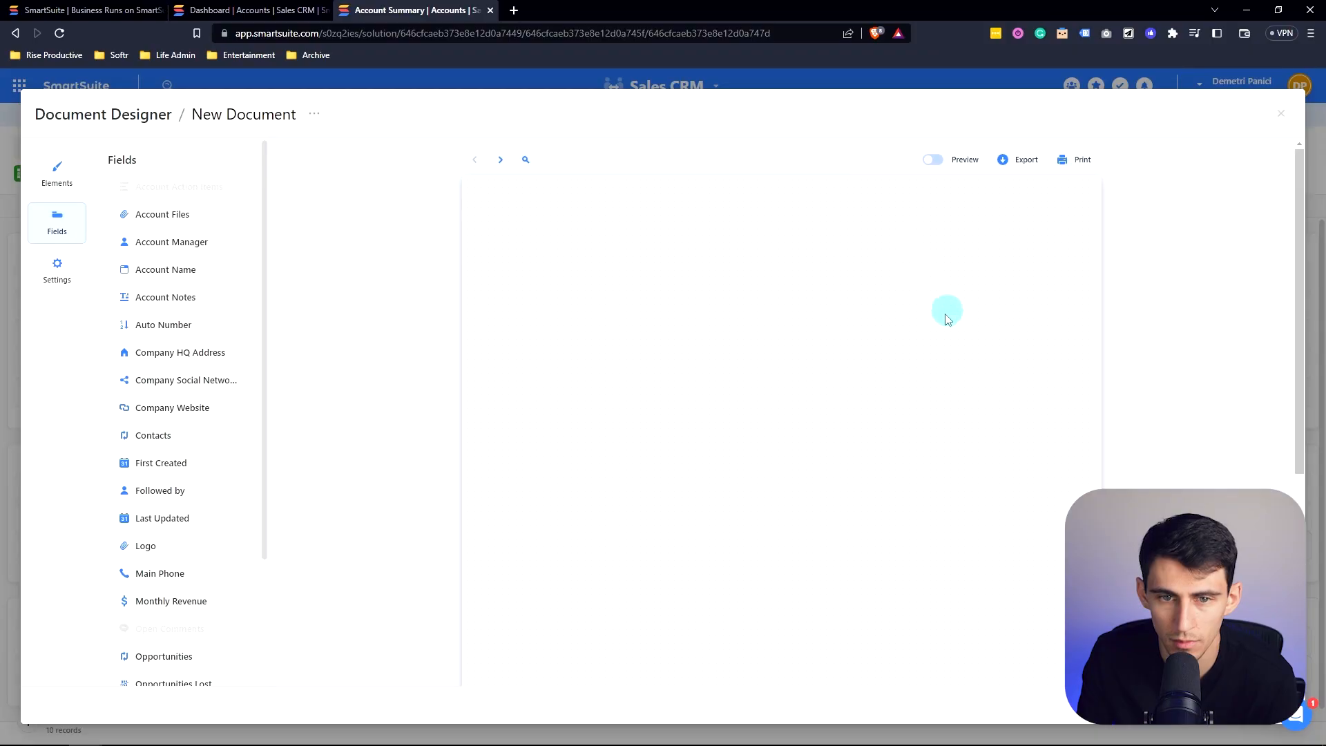
{"action": "mouse_move", "coordinate": [518, 231]}
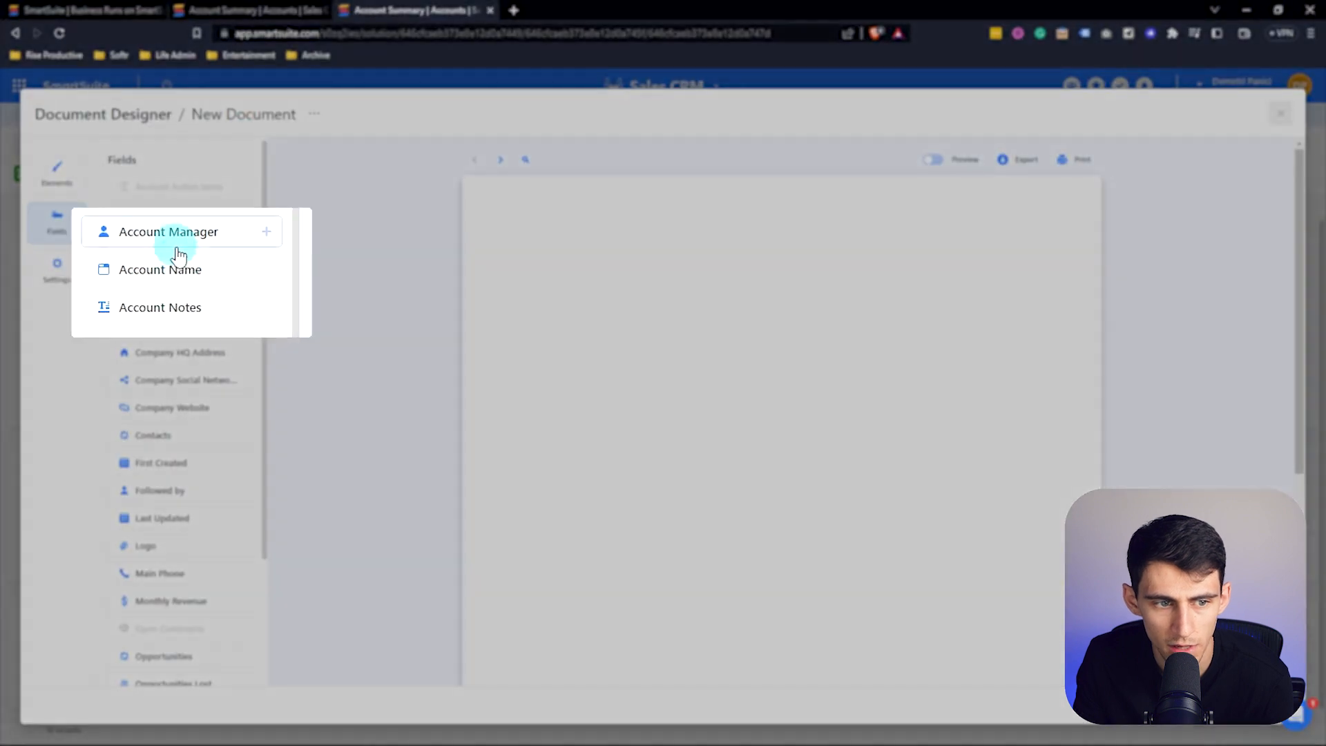
- Add the Account Name field to the page, then bring up the Elements list
{"action": "left_click", "coordinate": [160, 269]}
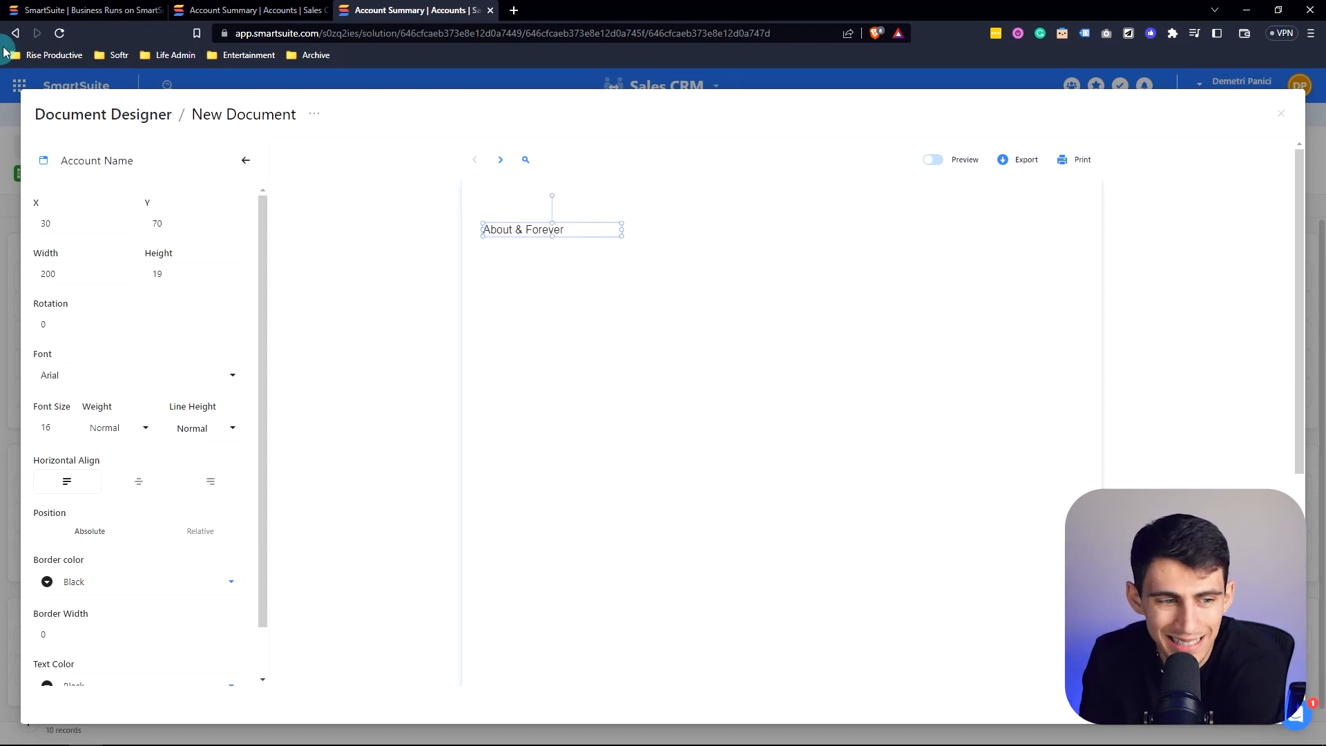
{"action": "mouse_move", "coordinate": [245, 161]}
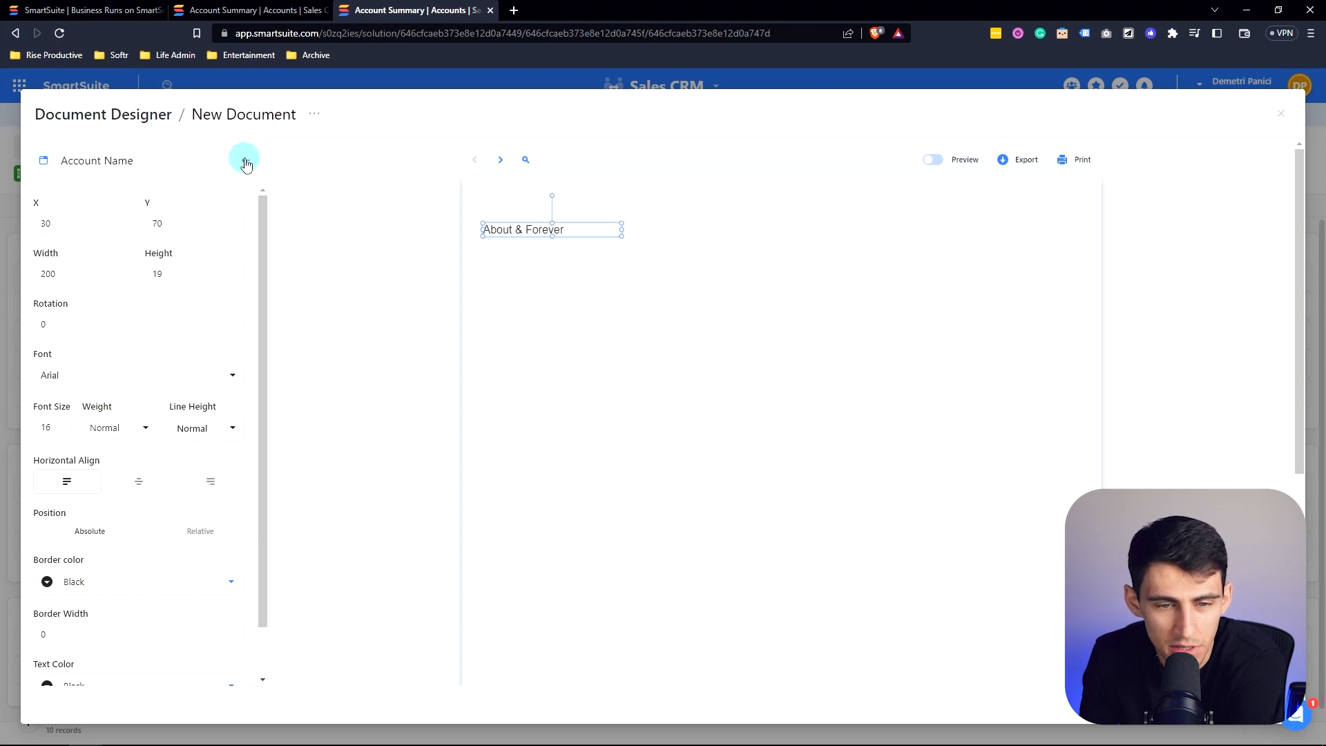
{"action": "left_click", "coordinate": [244, 162]}
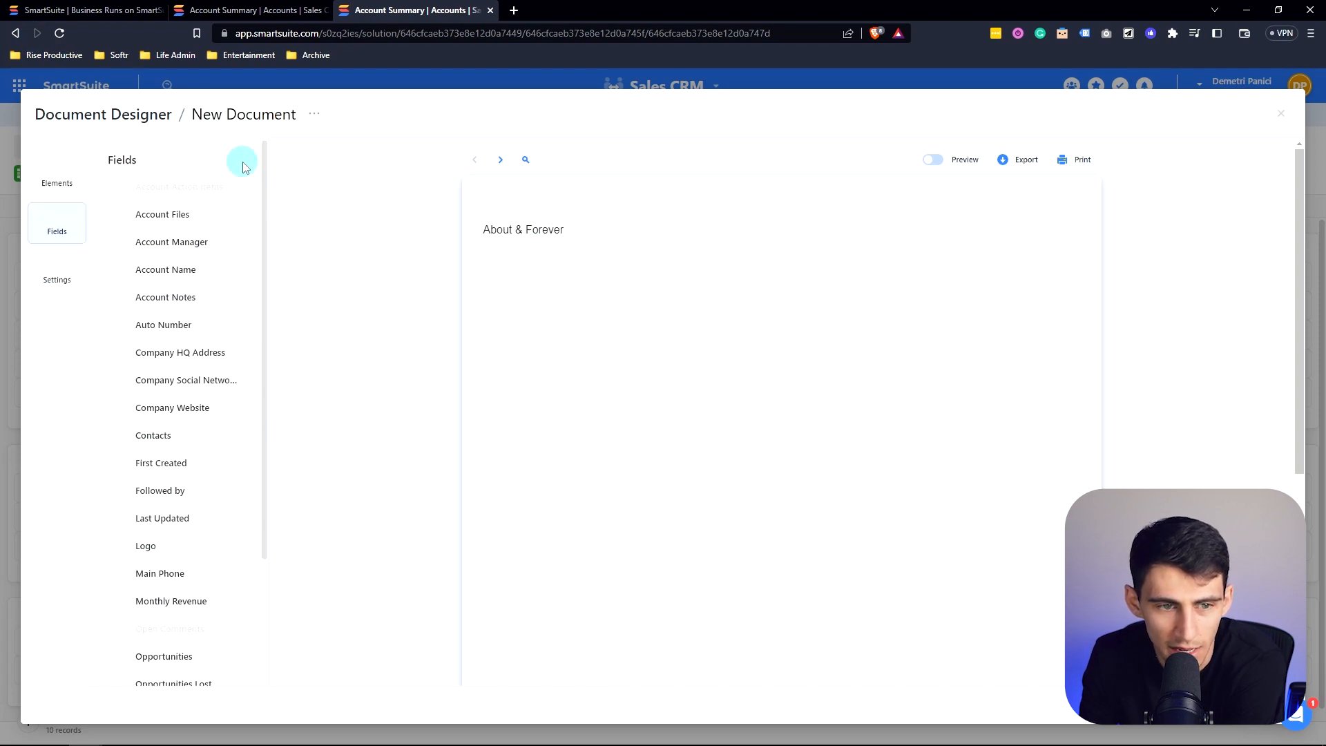
{"action": "left_click", "coordinate": [56, 173]}
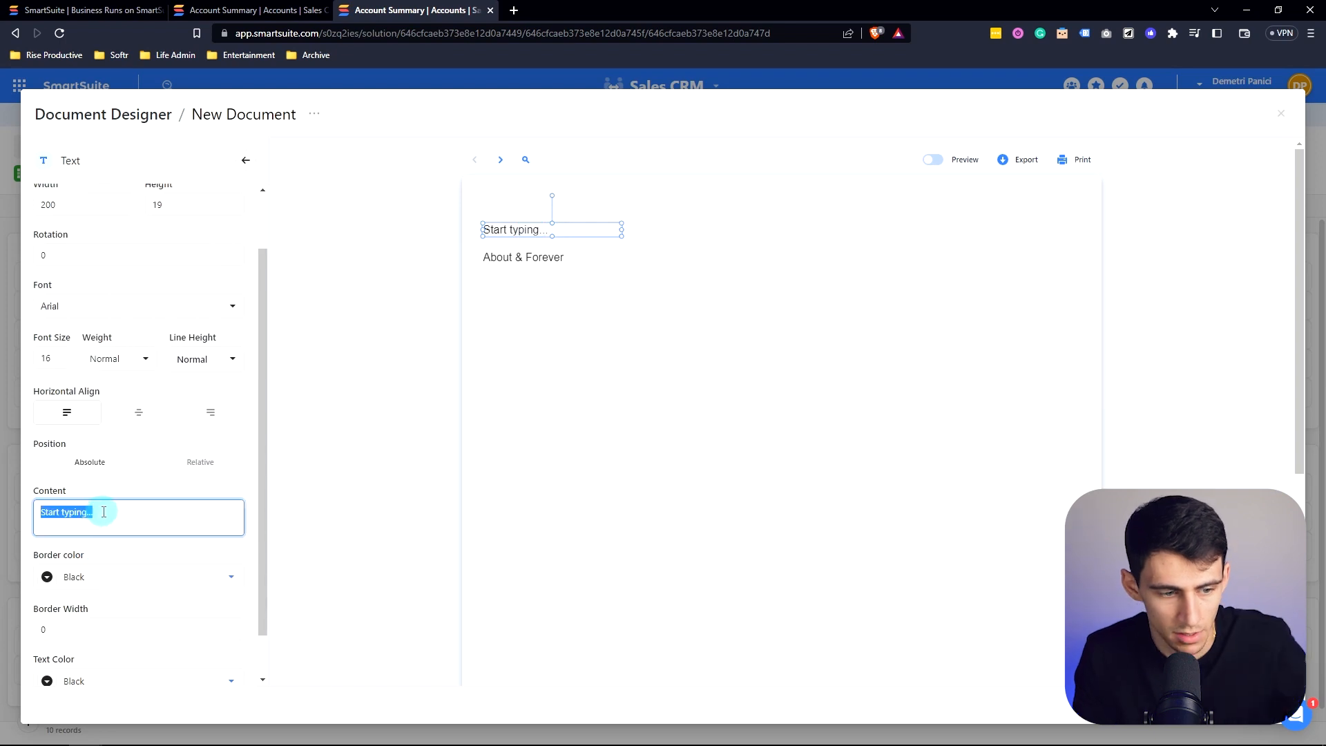
- Label the first text 'Prospects' and add a second, centred, enlarged 'Prospects' heading
{"action": "type", "text": "Acco"}
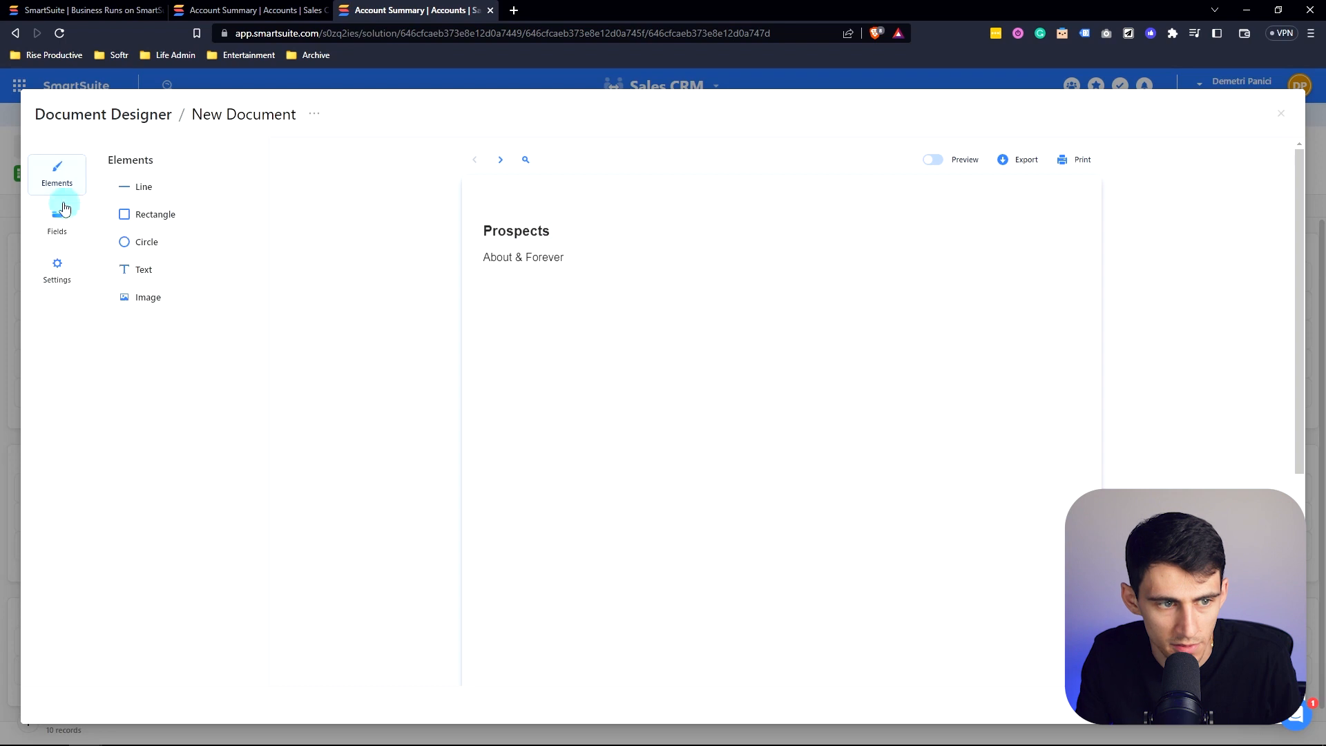
{"action": "left_click", "coordinate": [144, 268]}
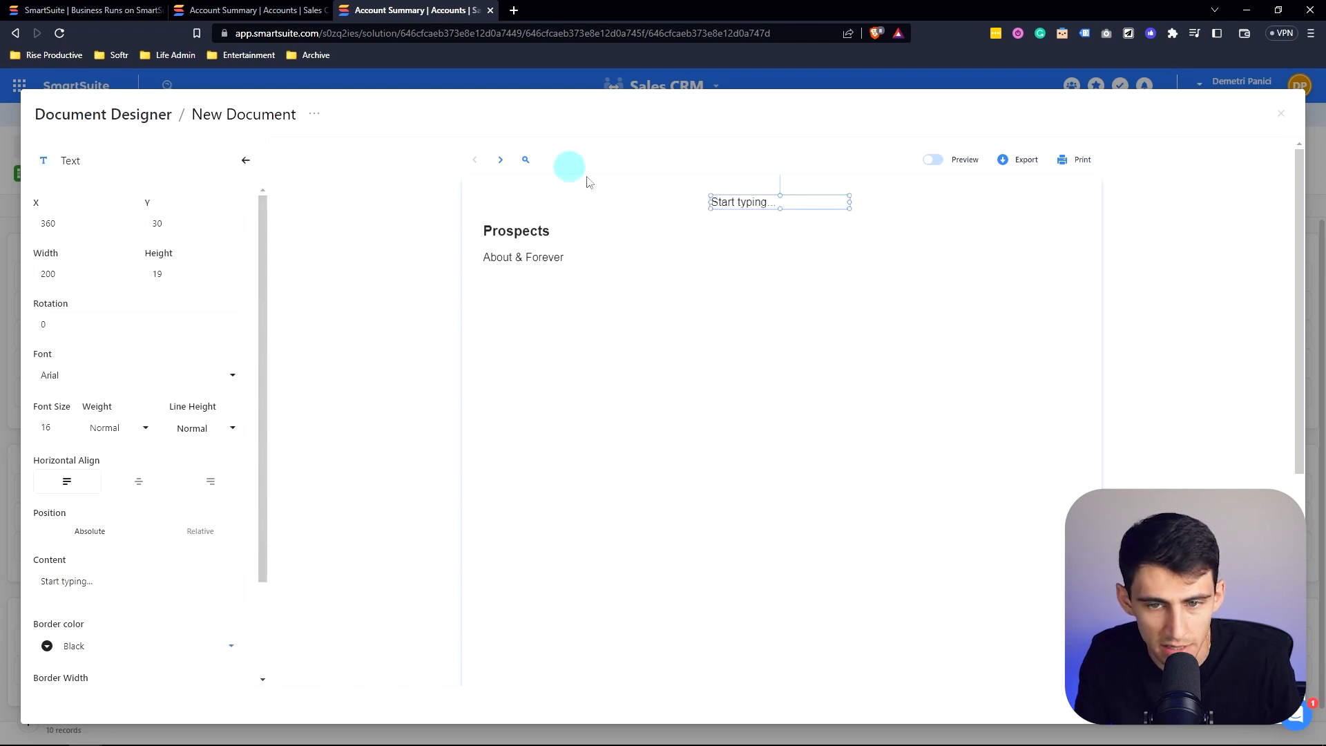
{"action": "left_click", "coordinate": [138, 581]}
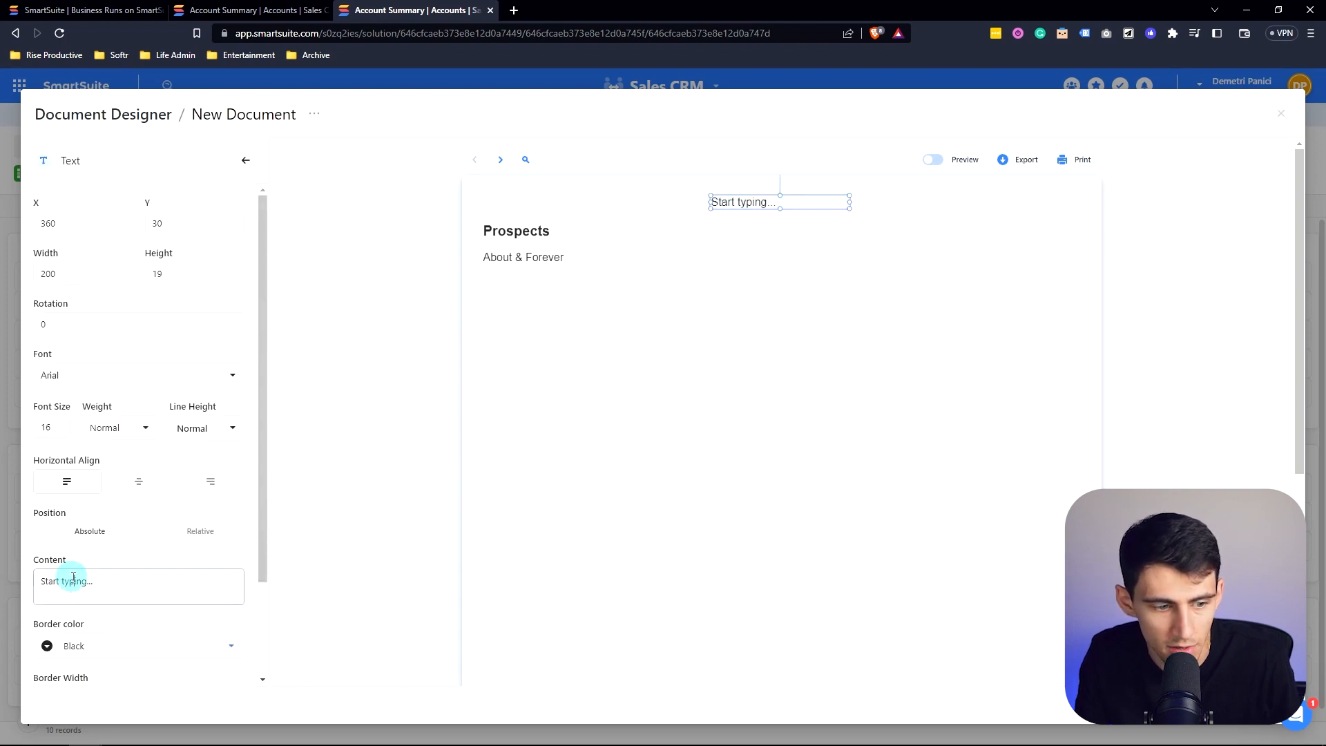
{"action": "type", "text": "Prospects"}
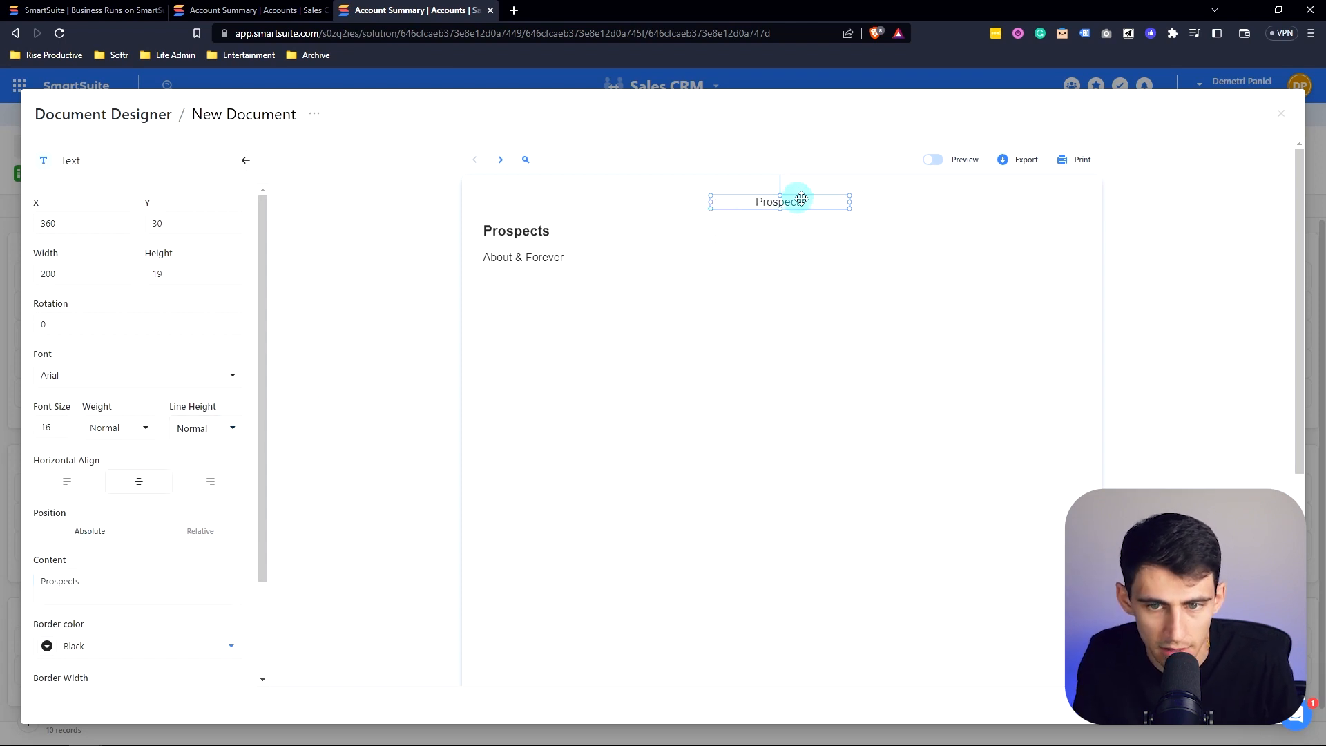
{"action": "mouse_move", "coordinate": [80, 429]}
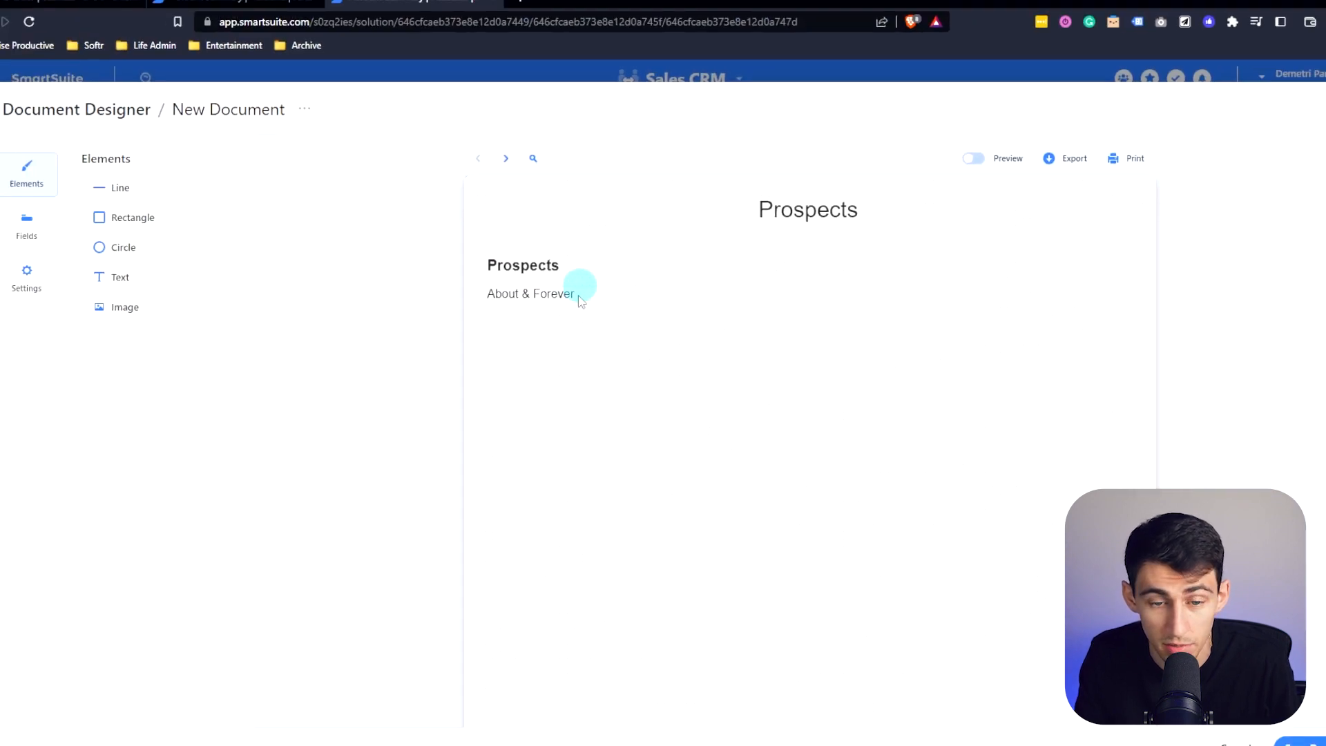
- Retitle the heading 'Prospect', relabel the account label 'Name', and add the Logo field
{"action": "left_click", "coordinate": [530, 294]}
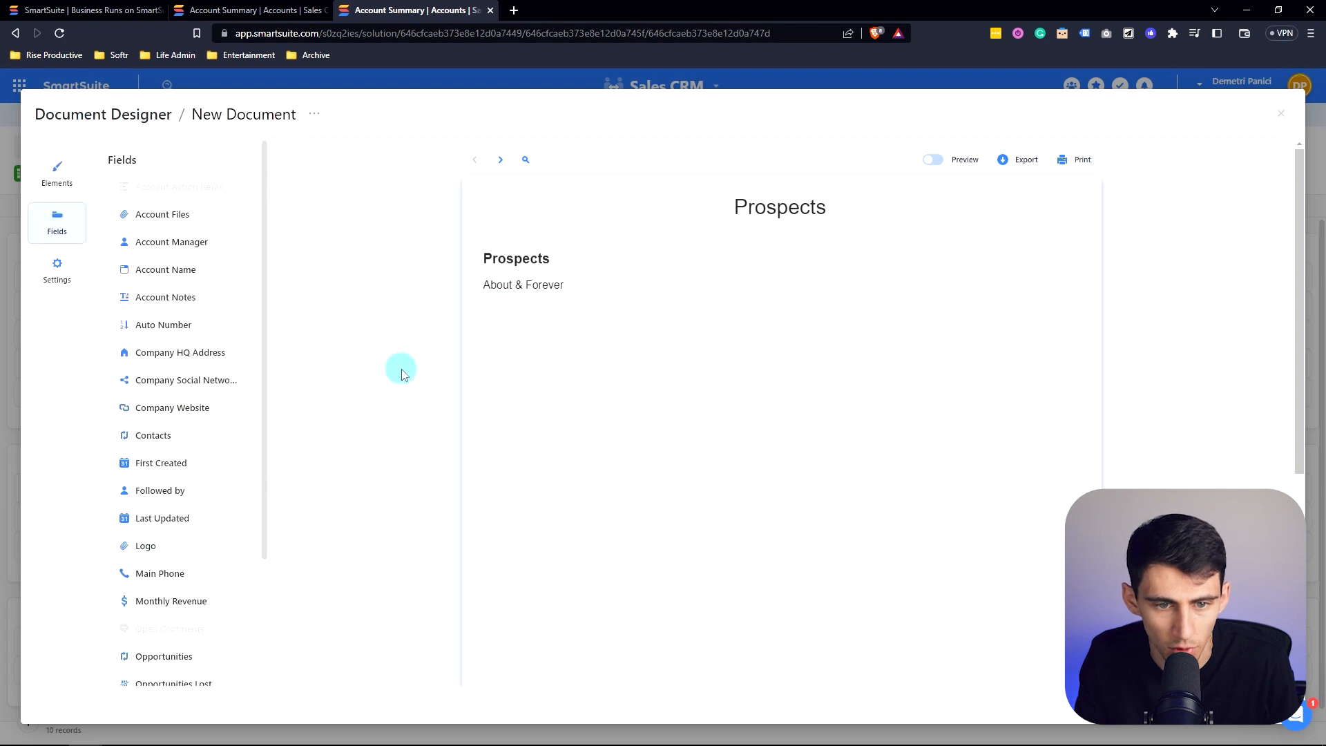
{"action": "left_click", "coordinate": [1279, 113]}
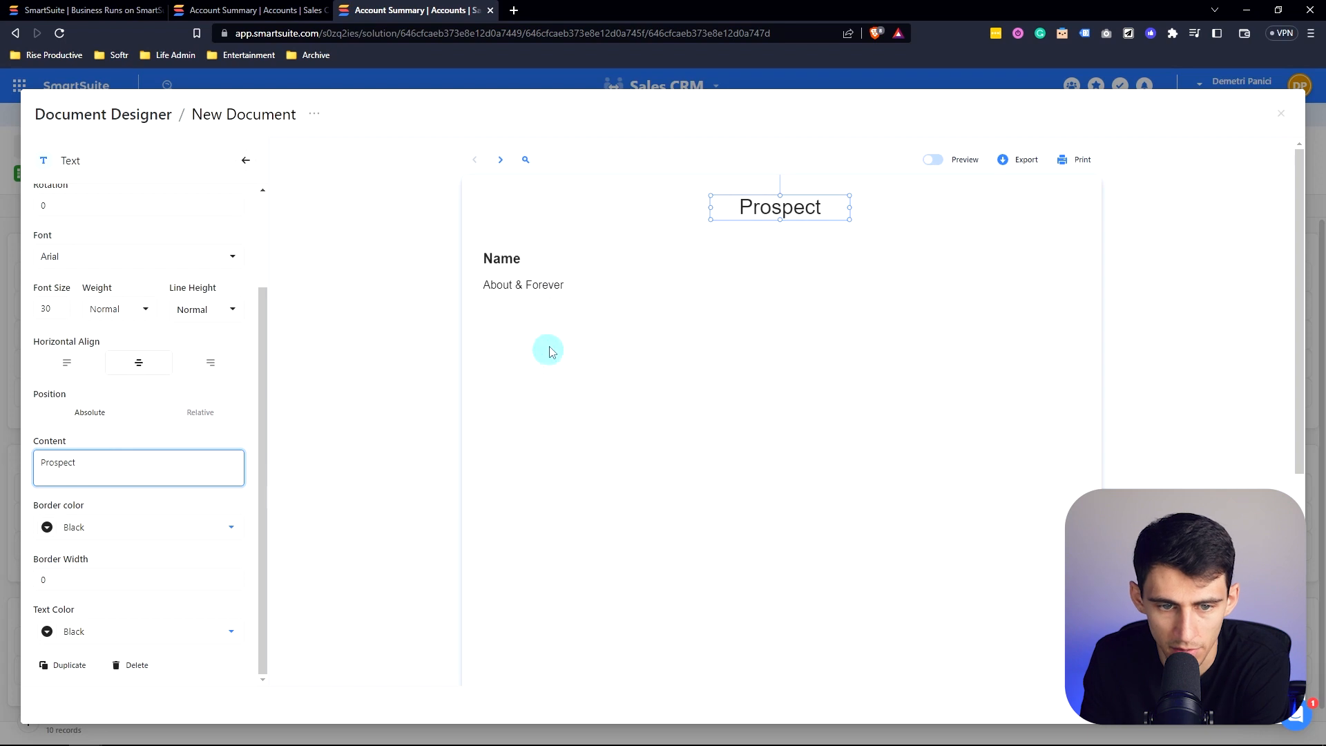
{"action": "left_click", "coordinate": [600, 300]}
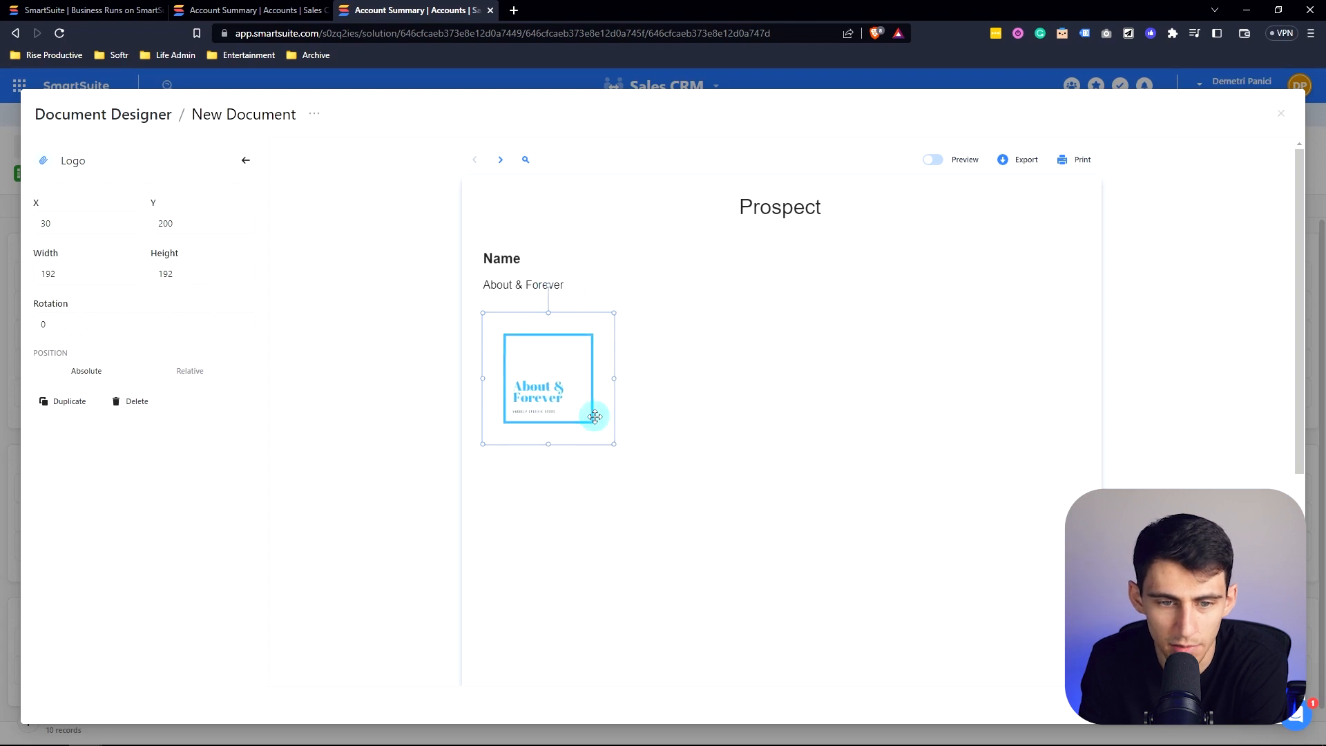
{"action": "mouse_move", "coordinate": [95, 154]}
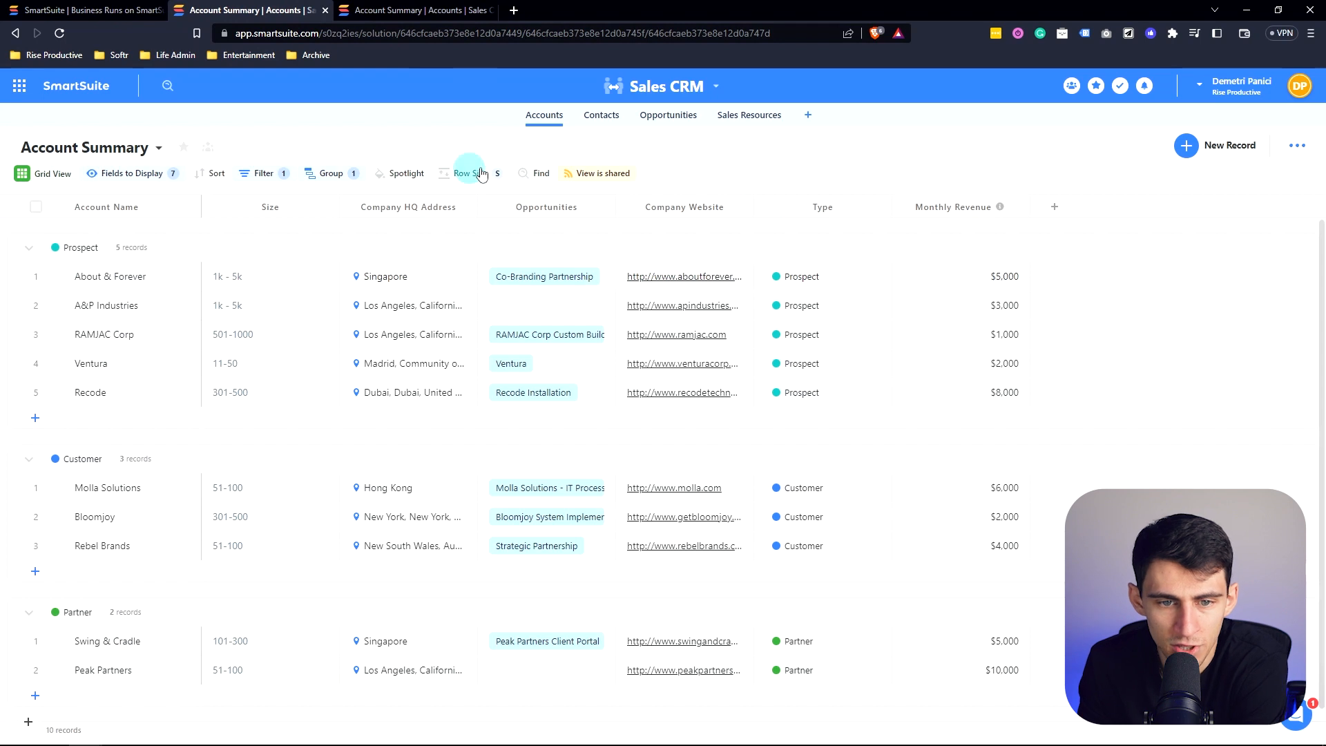
- Add a 'Size' text above the bold, underlined 1k - 5k value, plus Monthly Revenue
{"action": "left_click", "coordinate": [385, 275]}
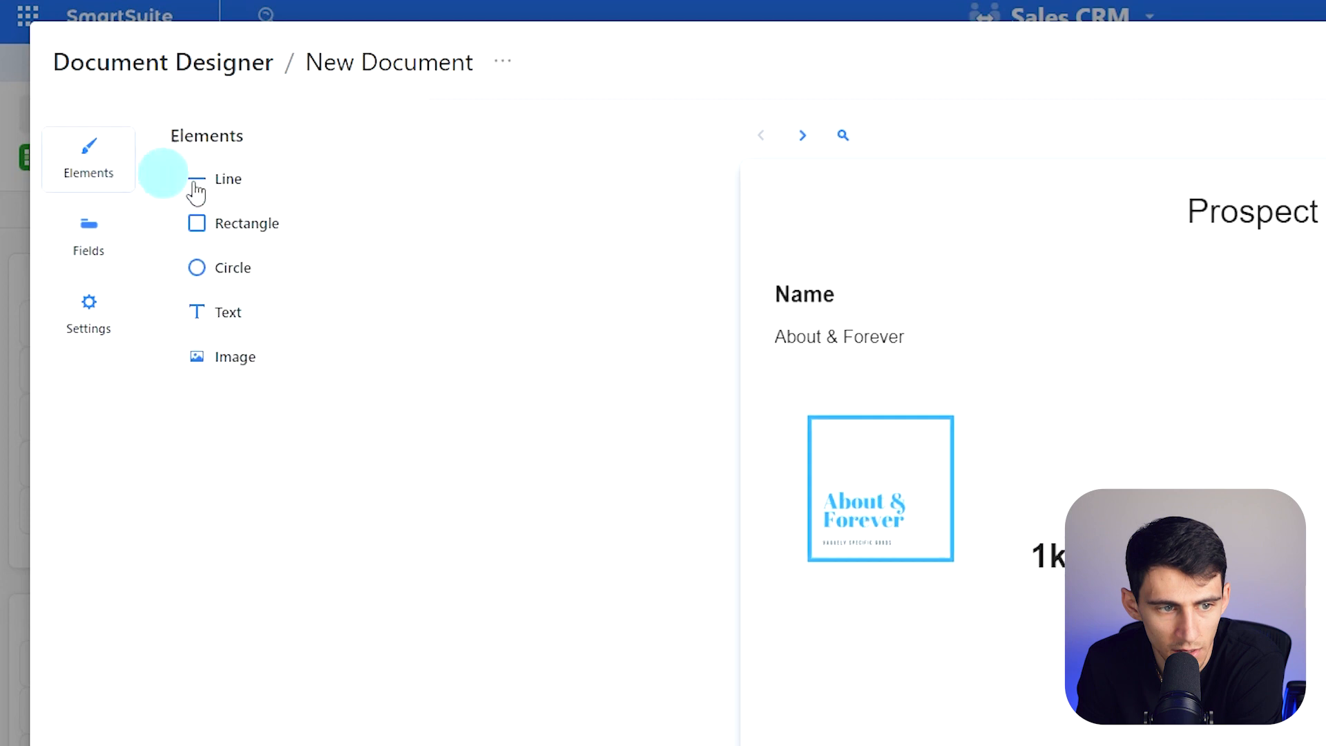
{"action": "left_click", "coordinate": [227, 178]}
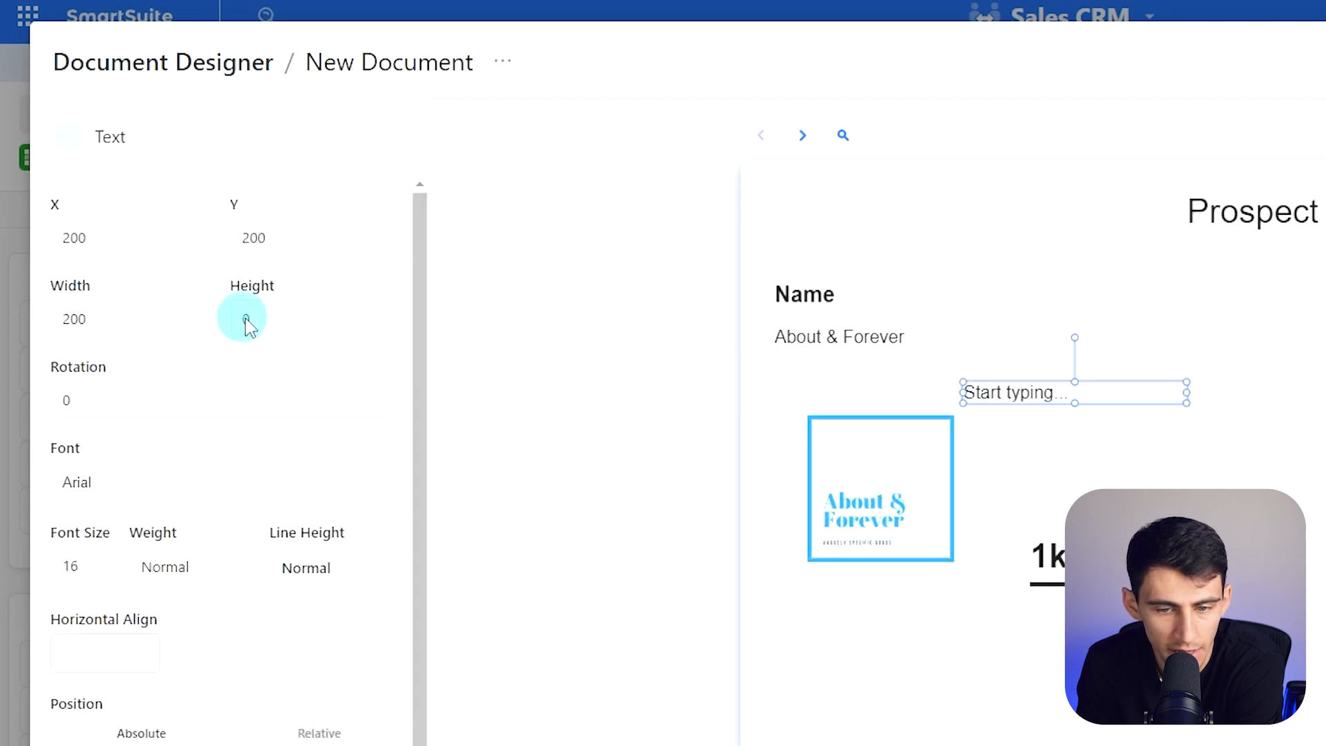
{"action": "type", "text": "Size"}
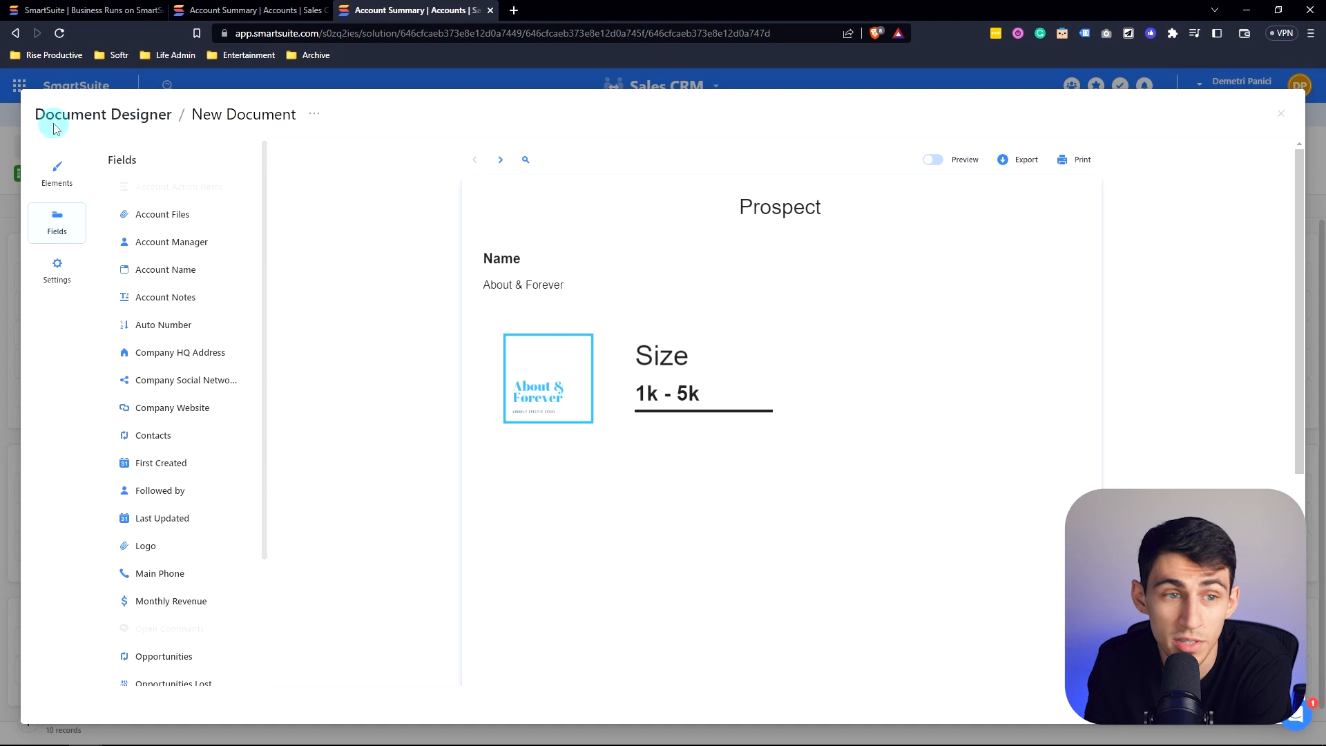
{"action": "mouse_move", "coordinate": [148, 220]}
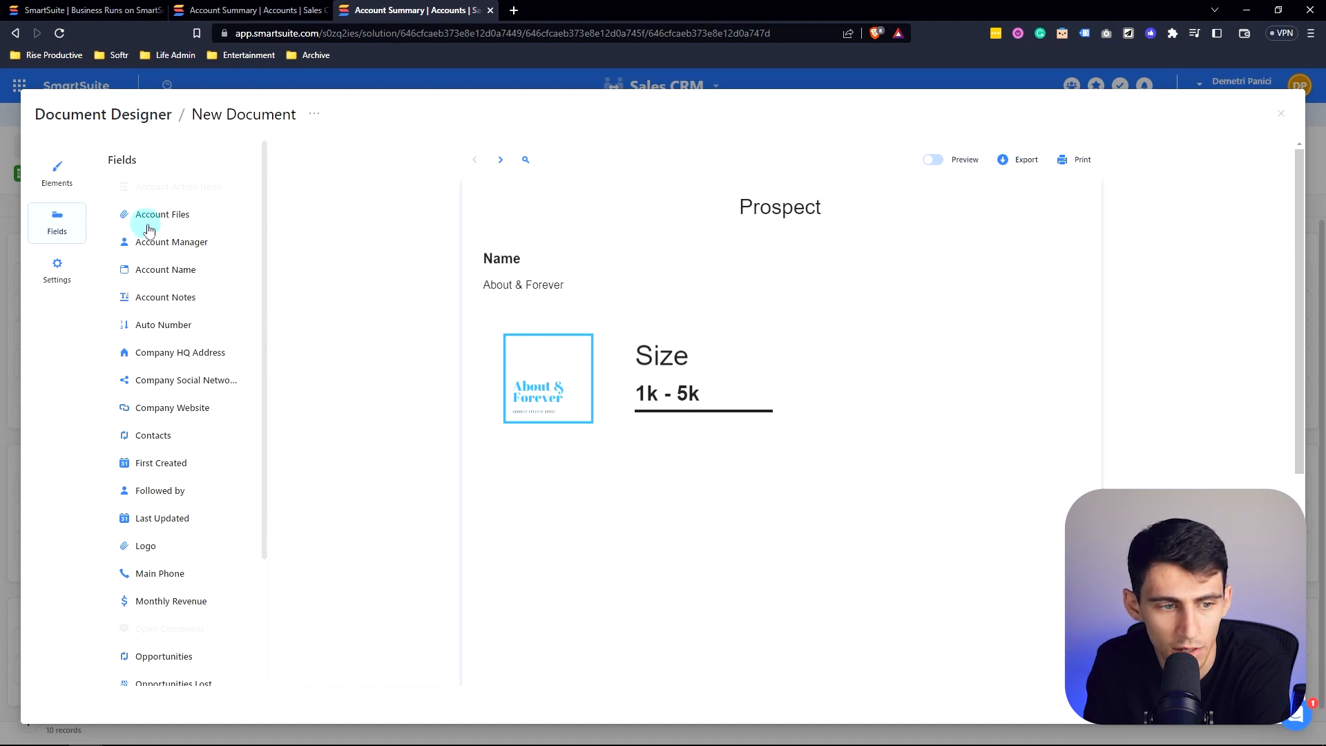
{"action": "mouse_move", "coordinate": [154, 434]}
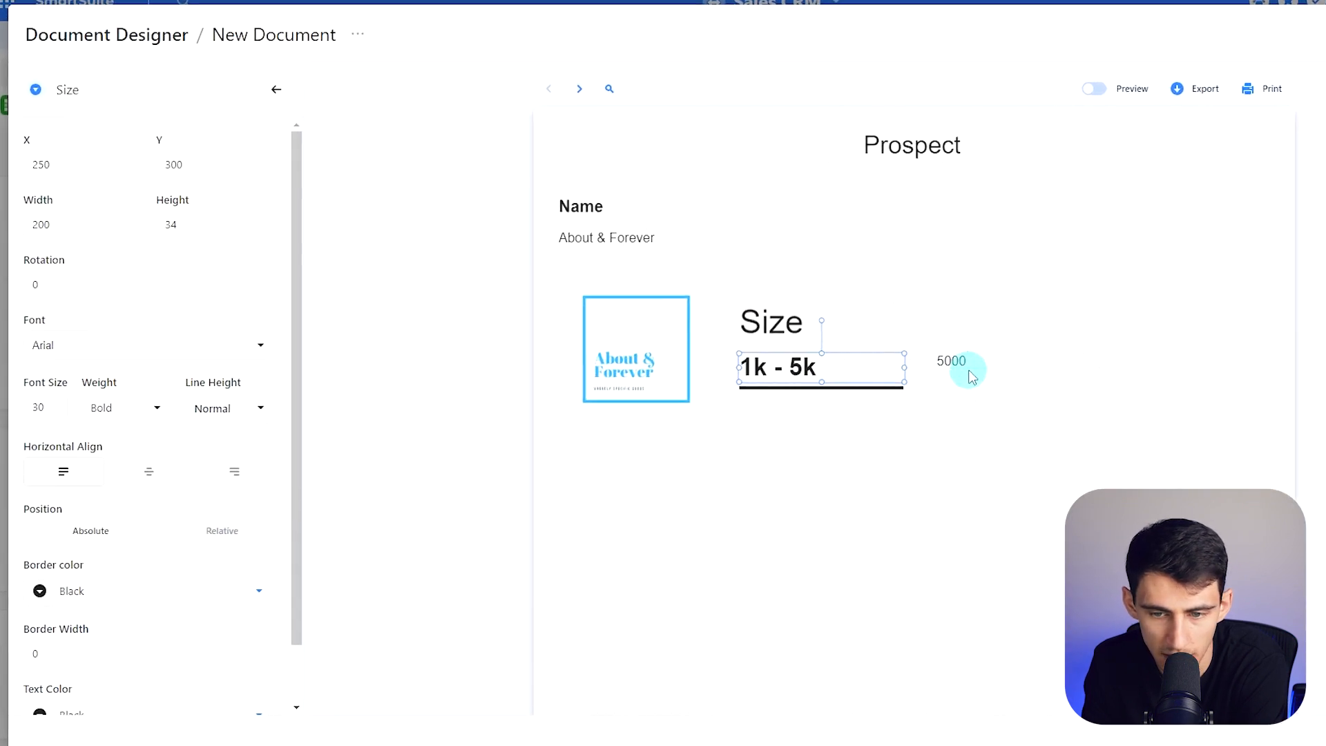
- Add an 'MRR' label over the bold, underlined 5000 value, plus the Singapore HQ Address field
{"action": "left_click", "coordinate": [771, 321]}
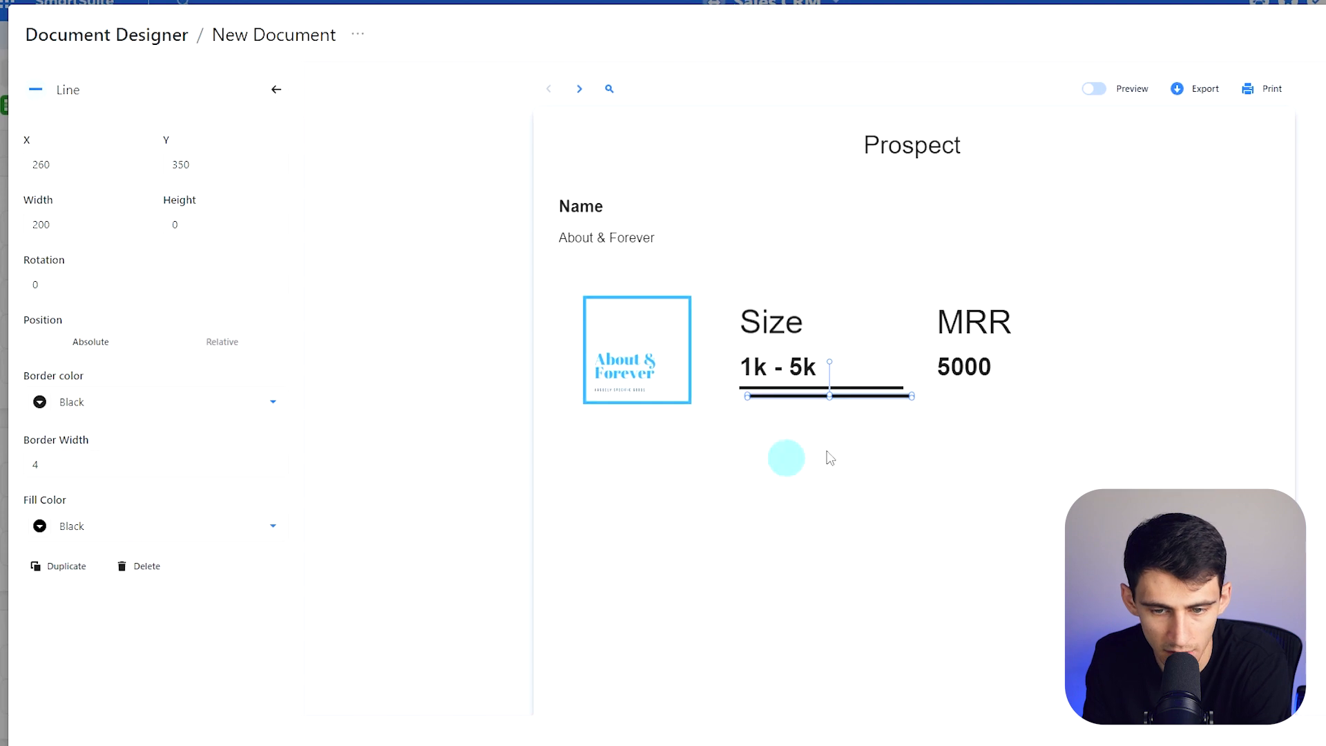
{"action": "left_click", "coordinate": [52, 165]}
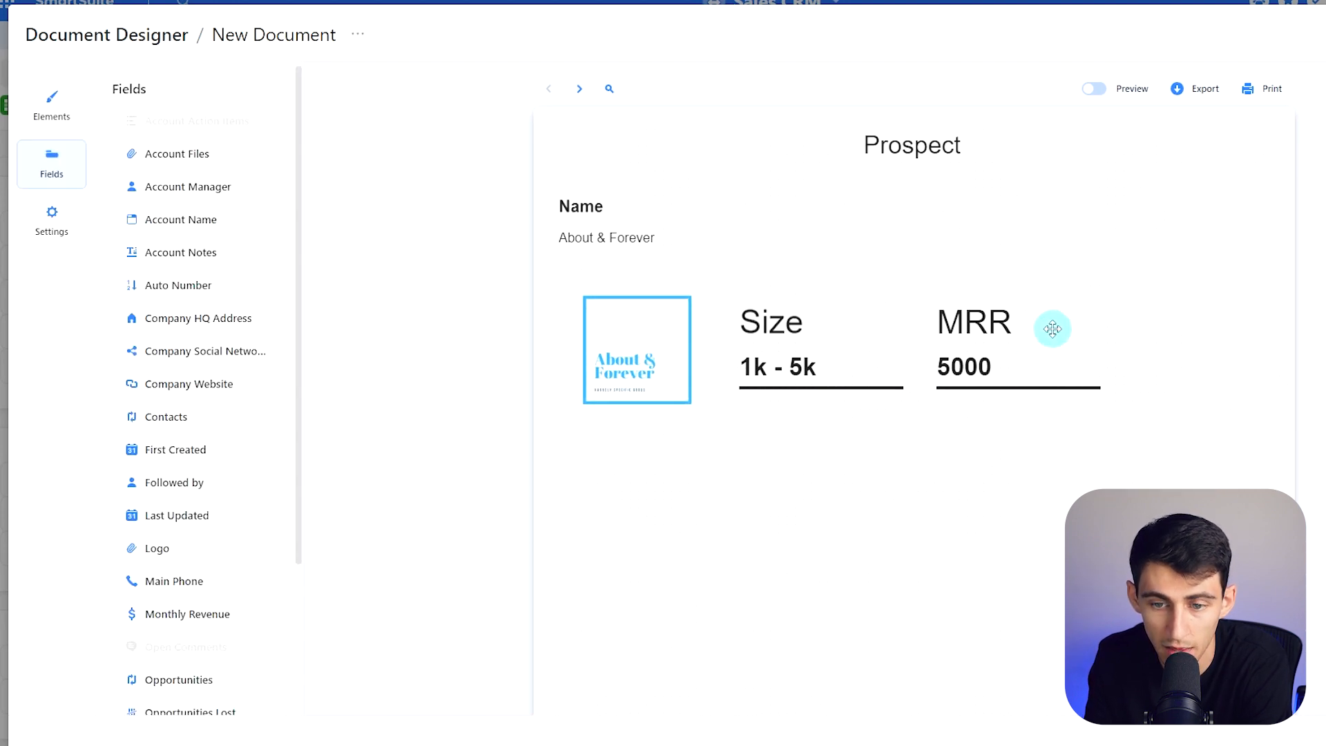
{"action": "left_click", "coordinate": [50, 106]}
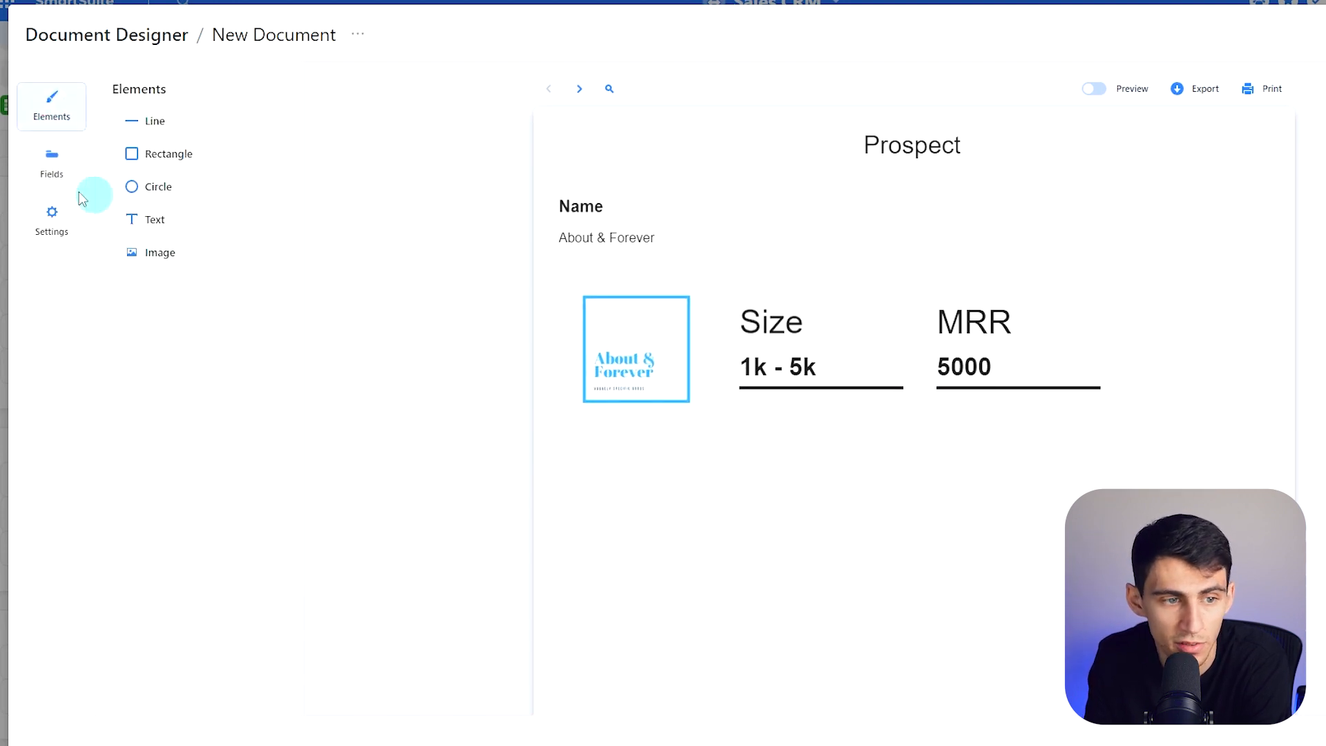
{"action": "left_click", "coordinate": [50, 163]}
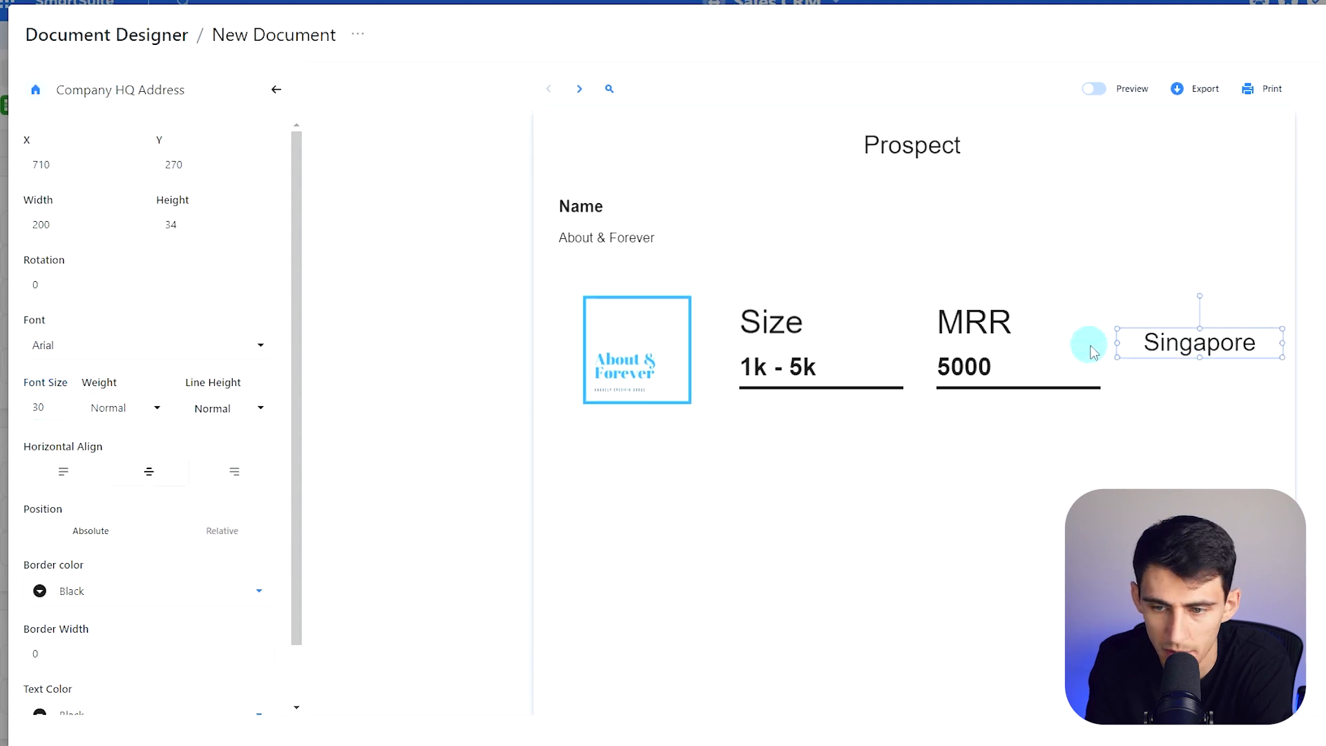
- Duplicate the MRR heading as 'Location' above Singapore and underline it
{"action": "left_click", "coordinate": [972, 321]}
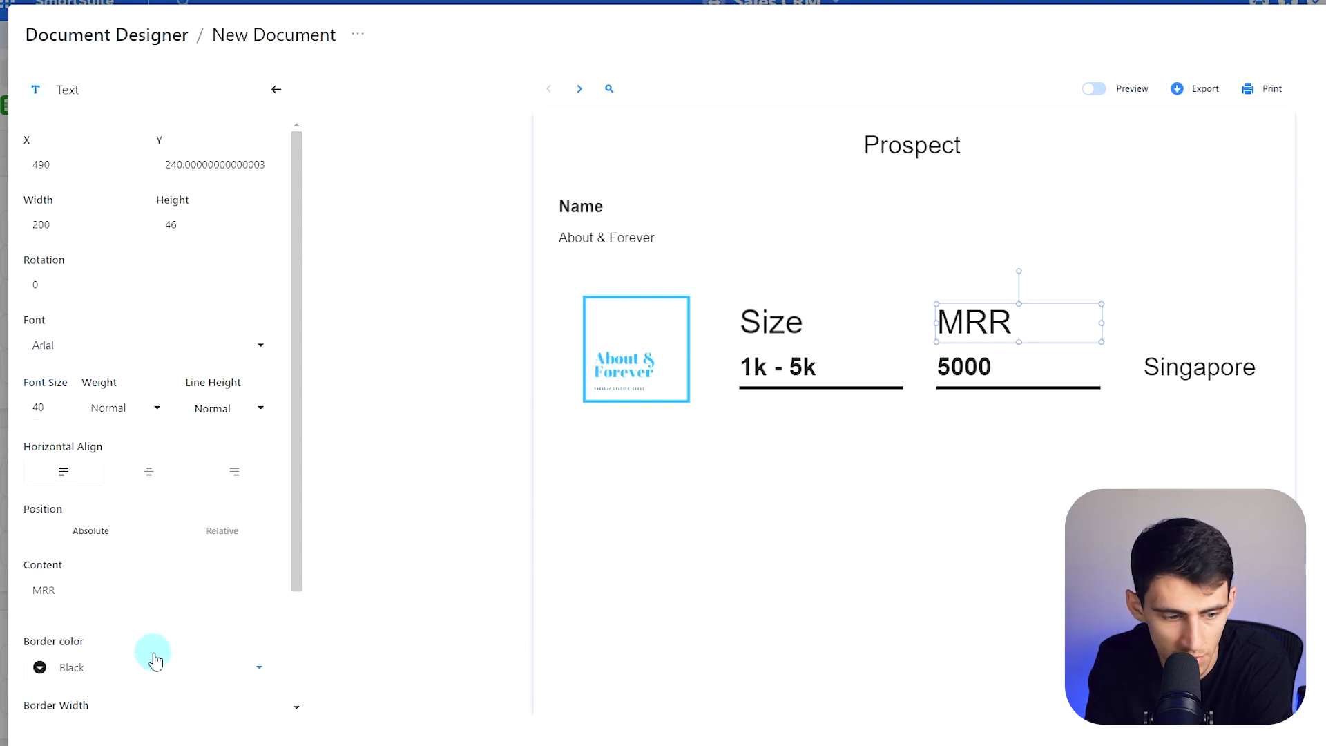
{"action": "left_click", "coordinate": [50, 164]}
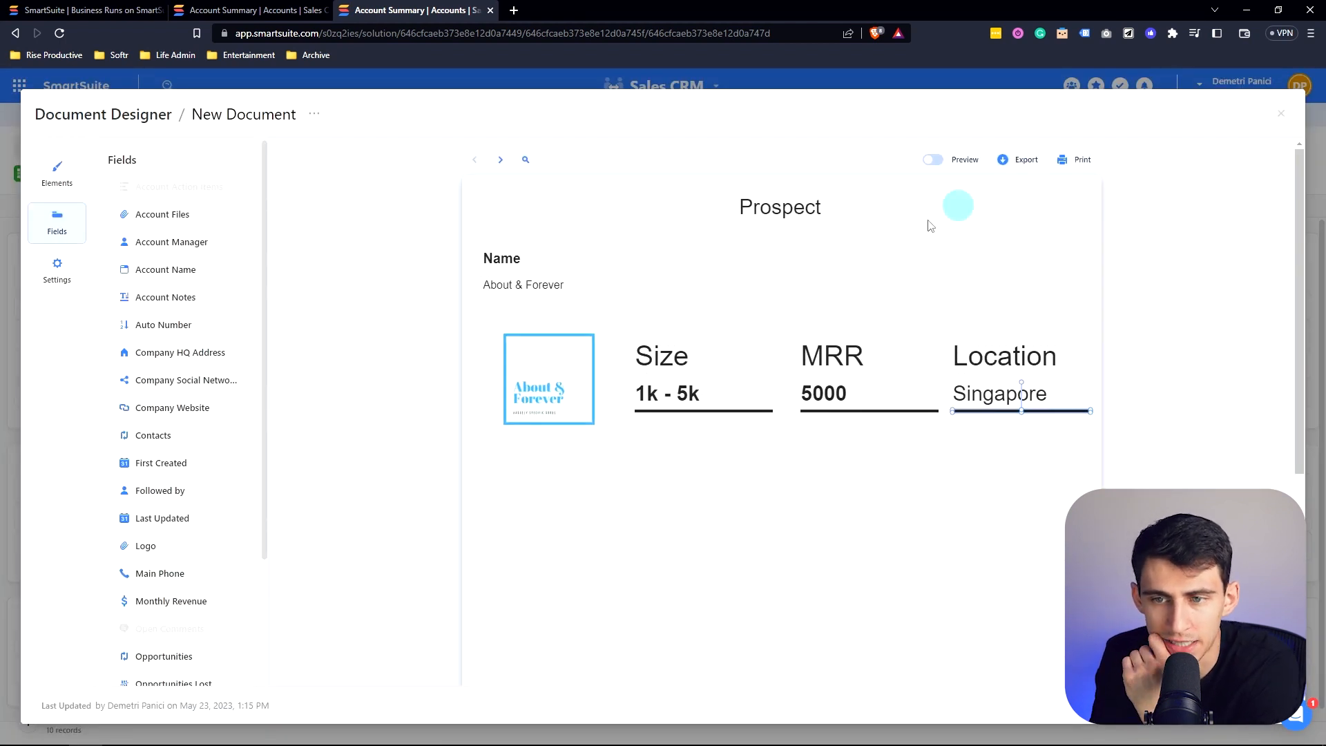
- Export the prospect sheet and save it as PDF 'New Document' in Downloads
{"action": "left_click", "coordinate": [1024, 159]}
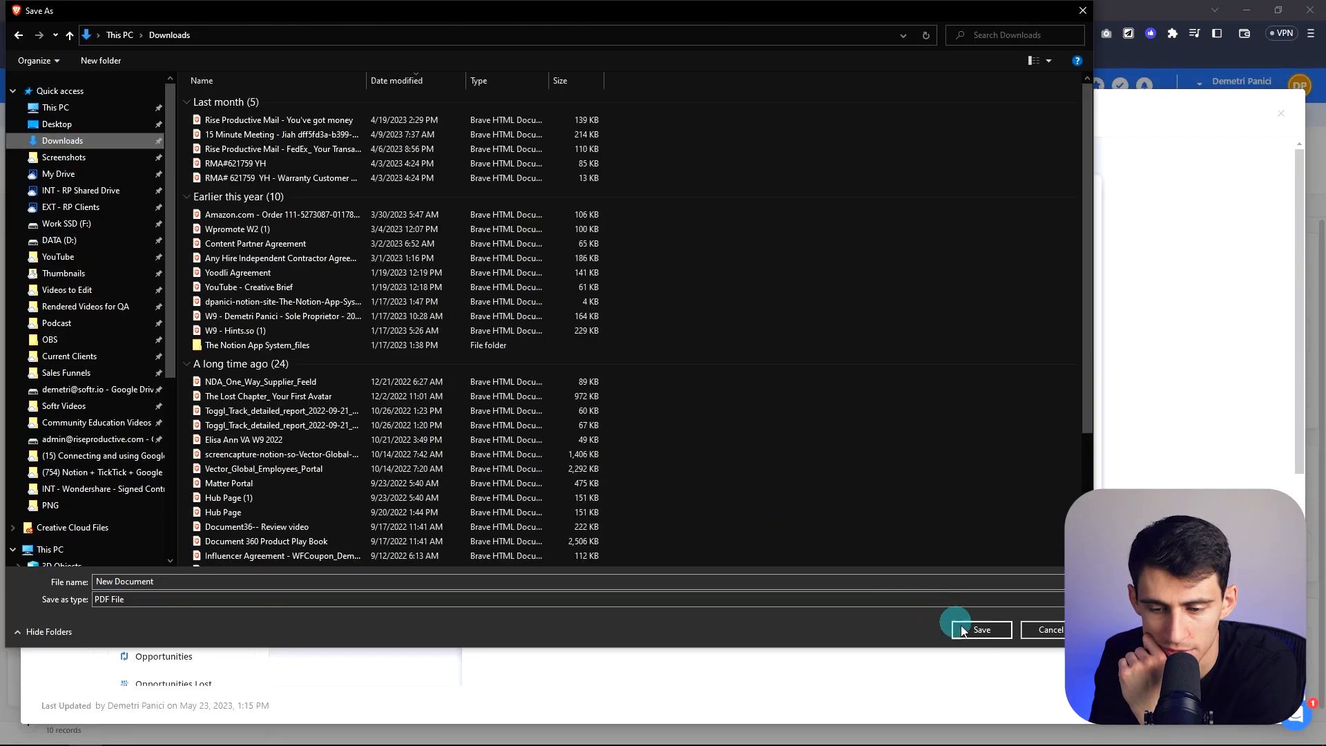
{"action": "left_click", "coordinate": [980, 629]}
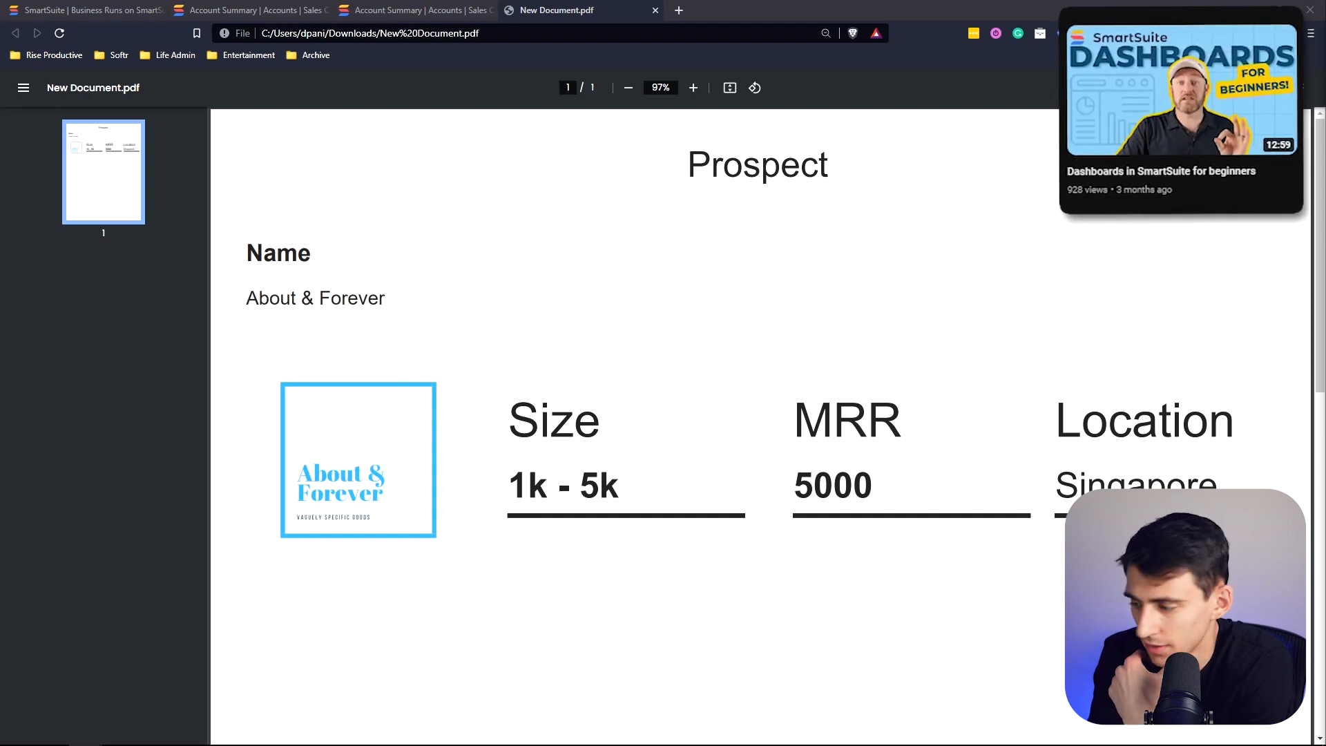
{"action": "mouse_move", "coordinate": [677, 131]}
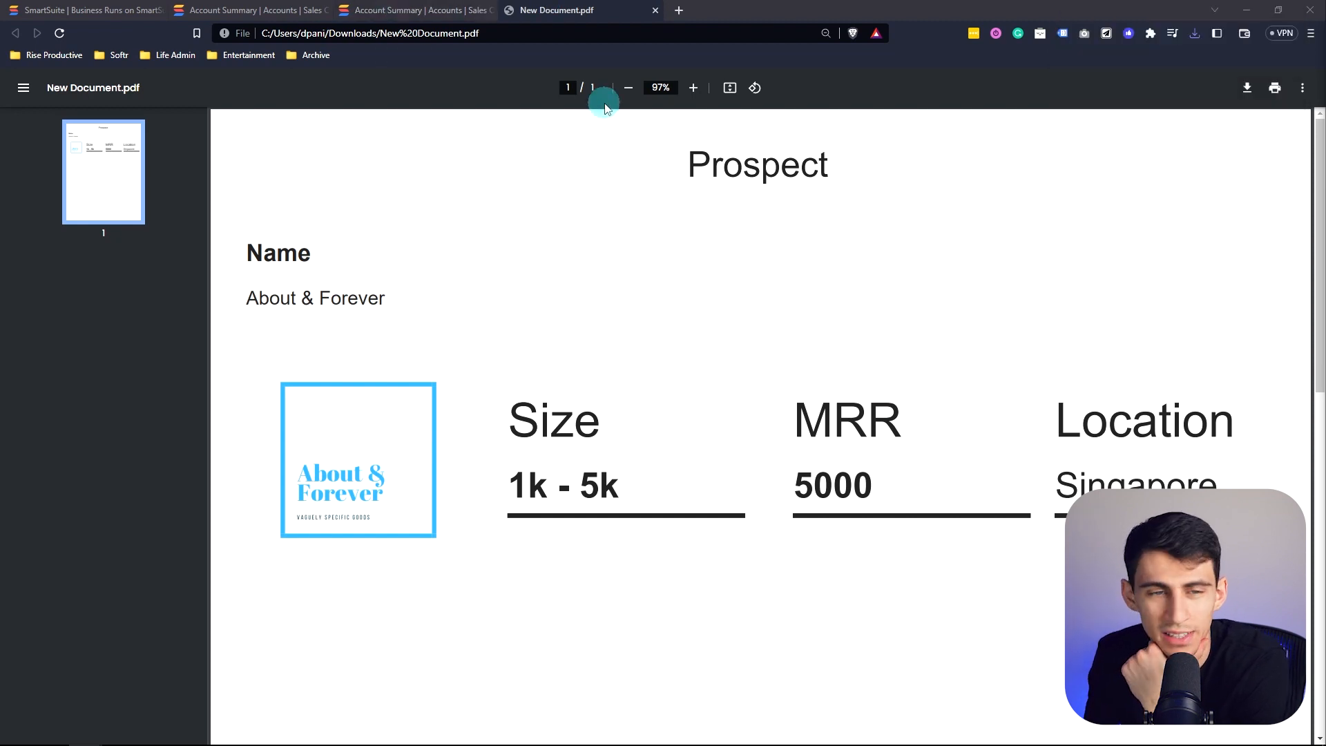
- Review the exported New Document.pdf in Brave, then return to SmartSuite
{"action": "left_click", "coordinate": [248, 10]}
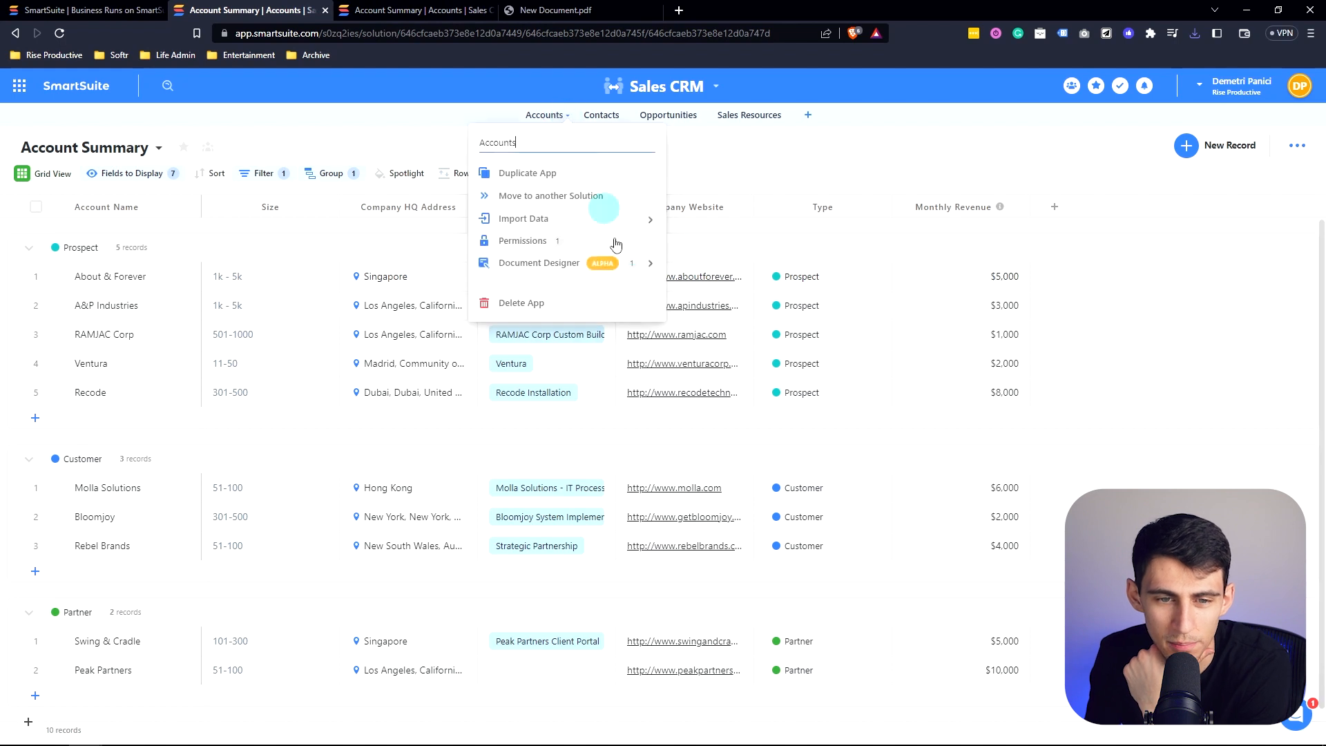
- Open the Accounts app menu and return to the Document Designer showing the Prospect template
{"action": "left_click", "coordinate": [523, 219]}
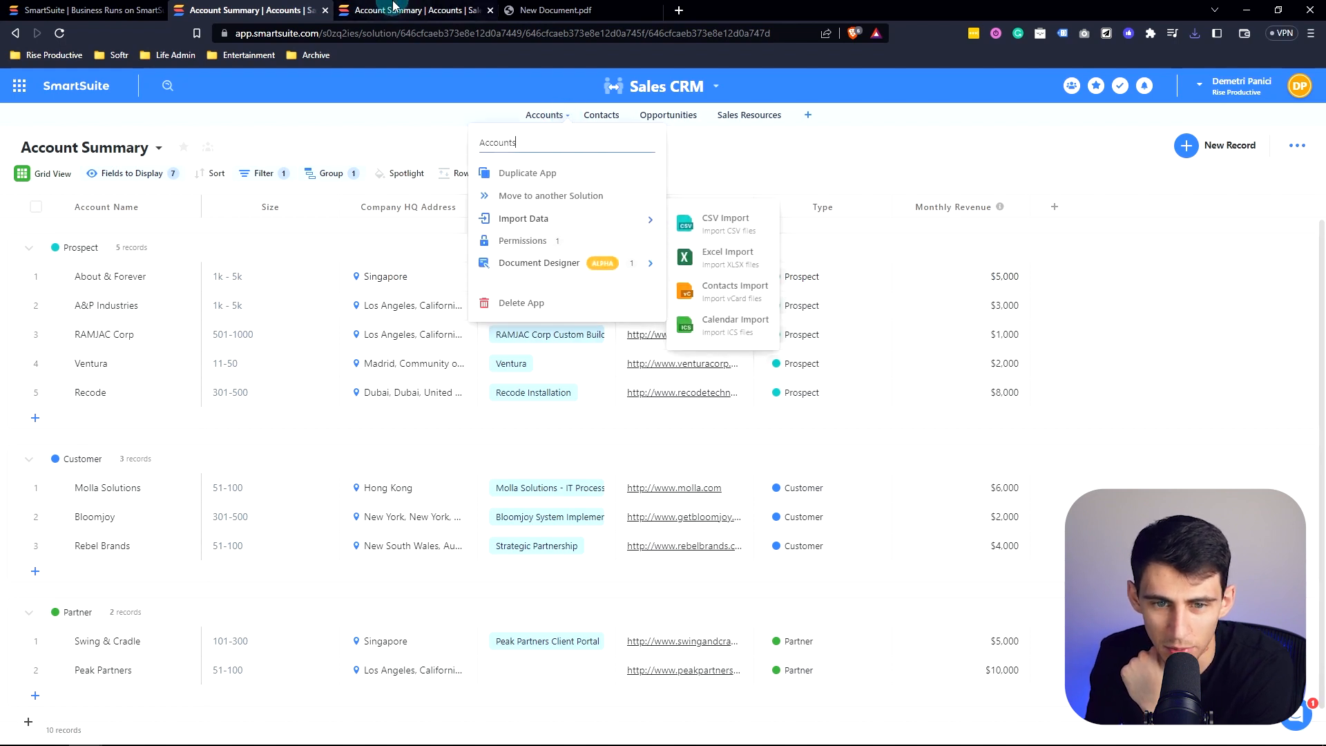
{"action": "left_click", "coordinate": [539, 263]}
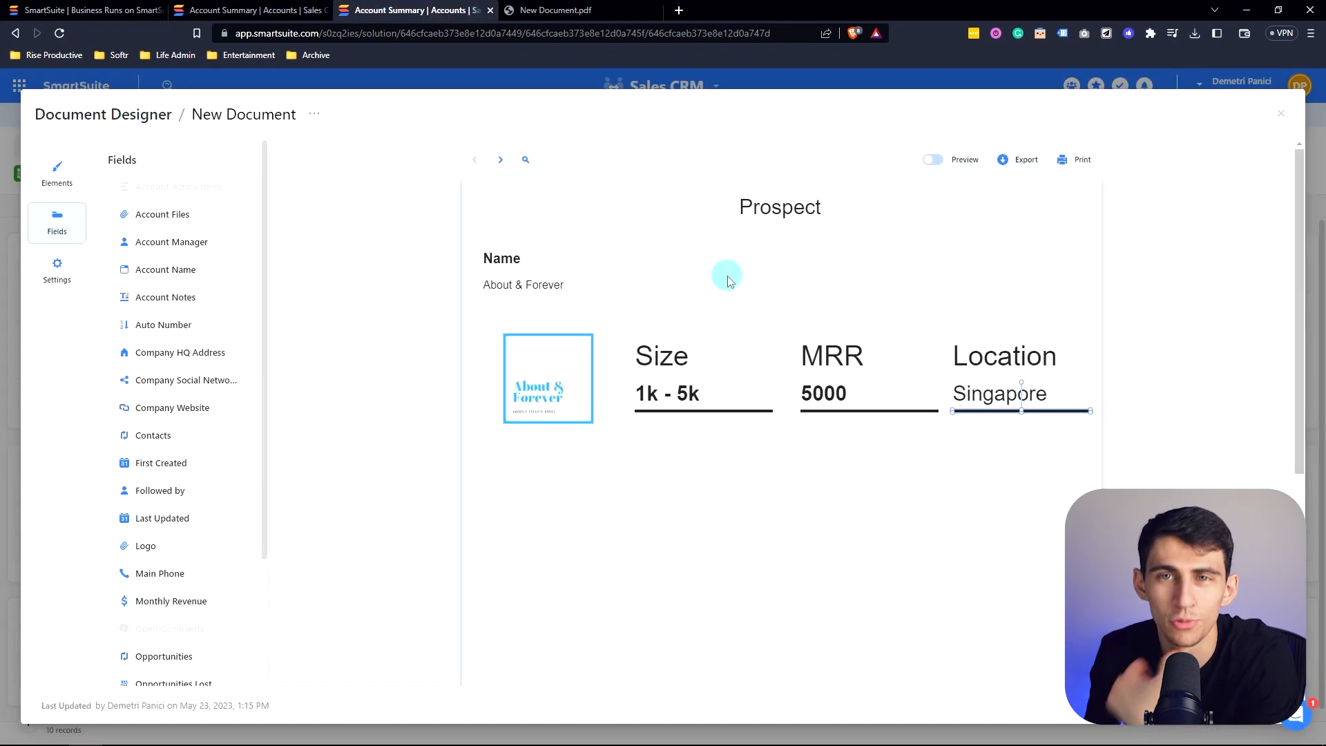